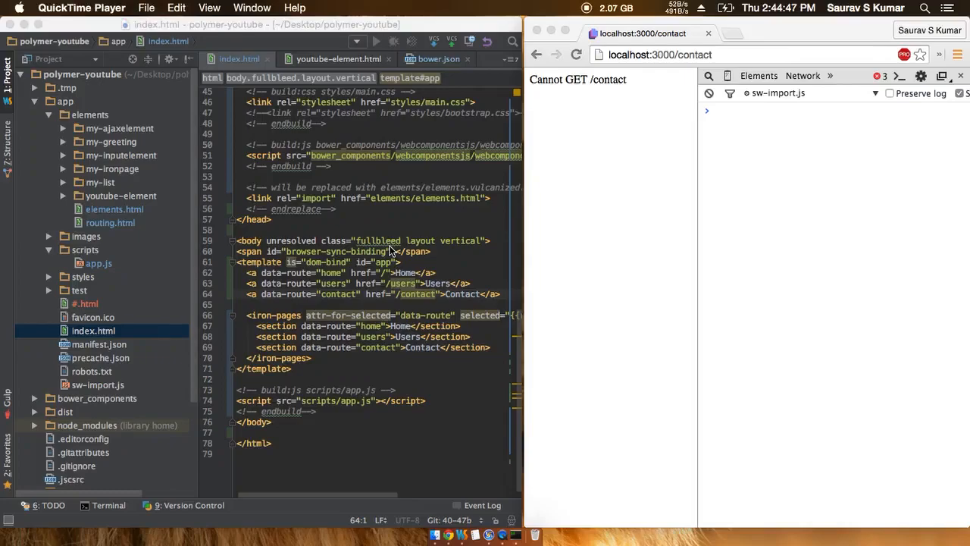
pyautogui.moveTo(568, 138)
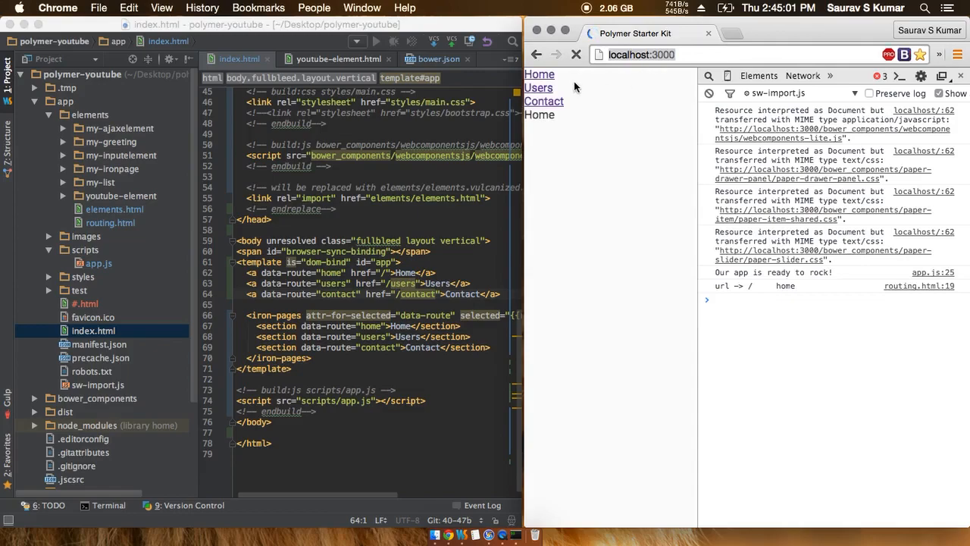
# Visit Contact and Users, then load the users URL with '/Randor' appended to it.
pyautogui.click(543, 100)
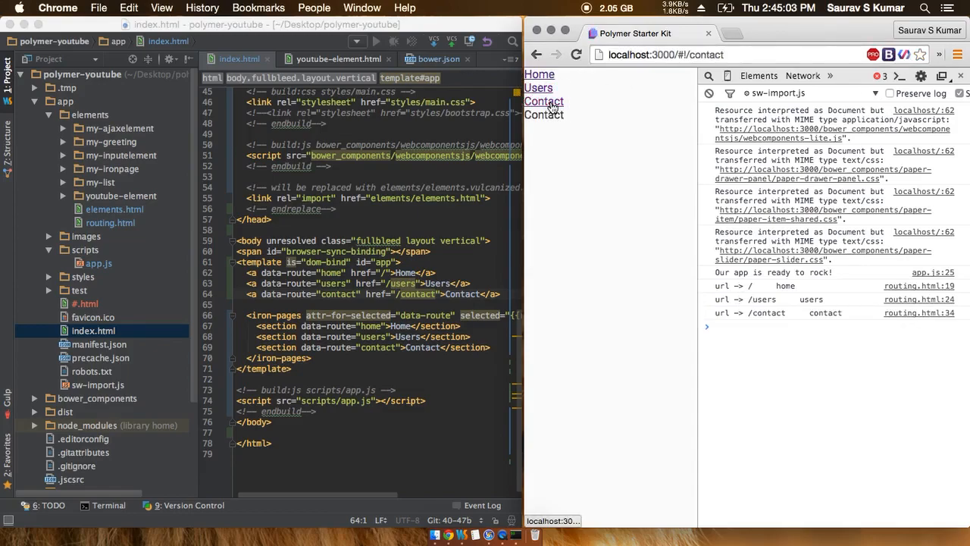
pyautogui.click(538, 86)
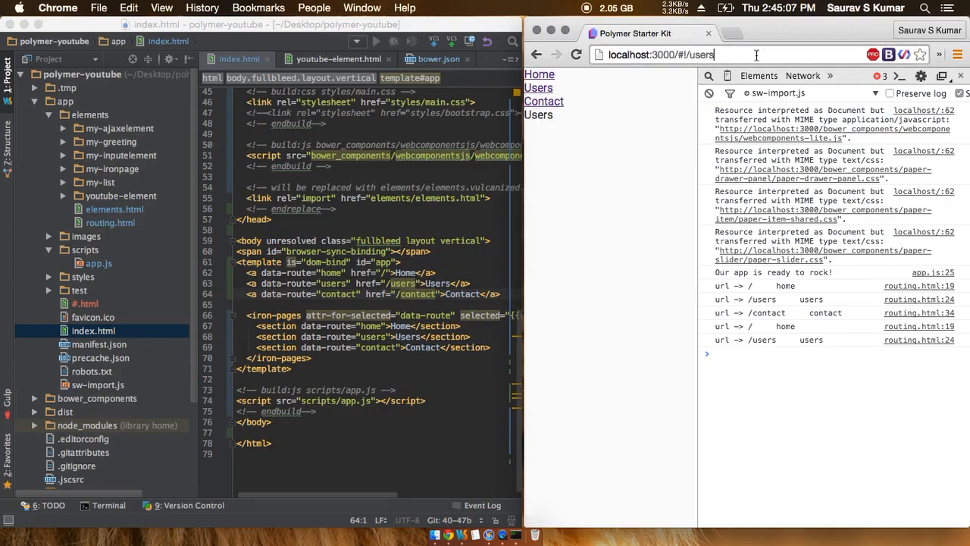
pyautogui.write('/')
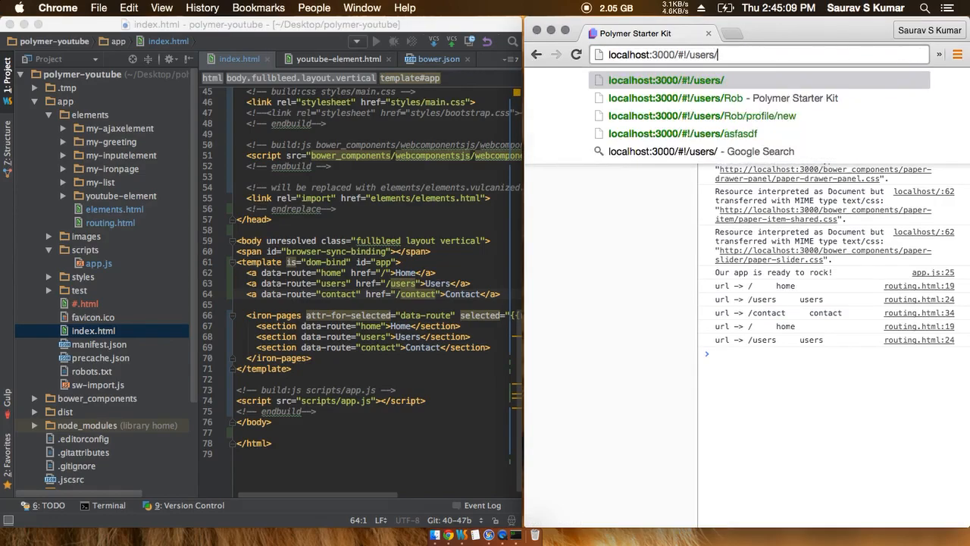
pyautogui.write('Randor')
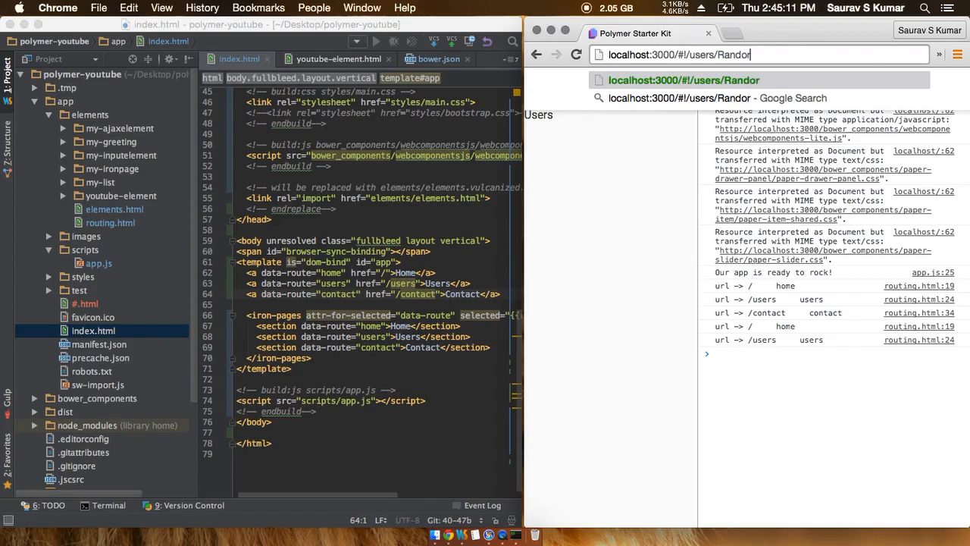
pyautogui.press('Backspace')
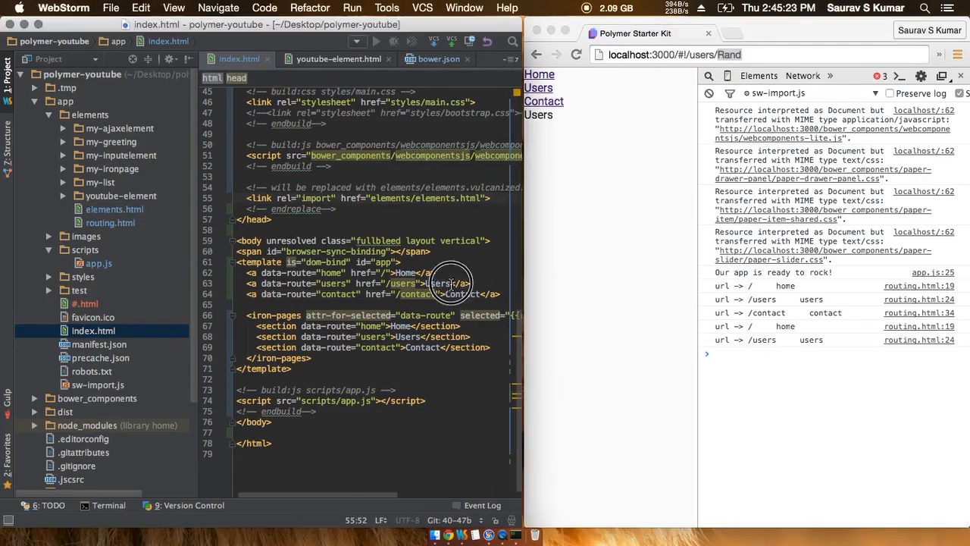
# Duplicate the Users anchor line in index.html, save, and switch to routing.html.
pyautogui.click(452, 284)
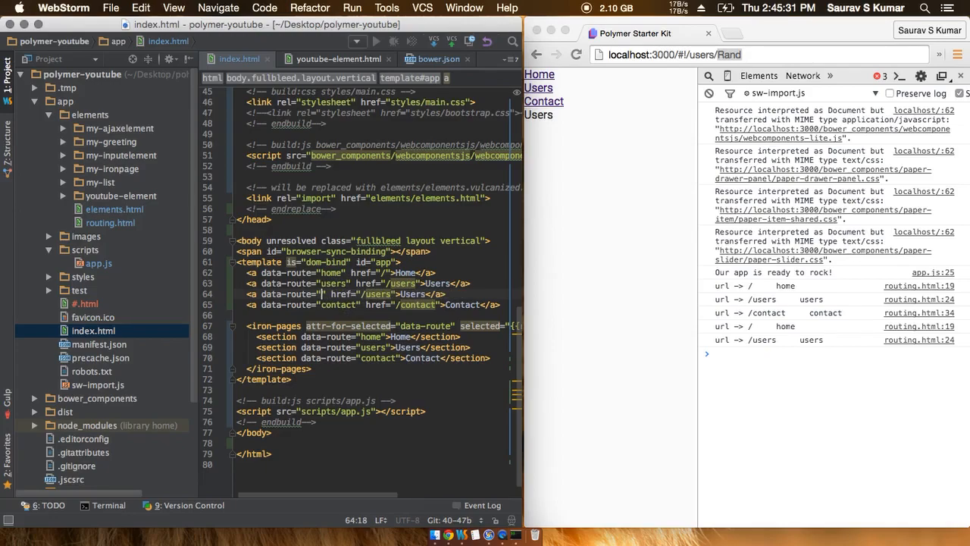
pyautogui.write("-info';")
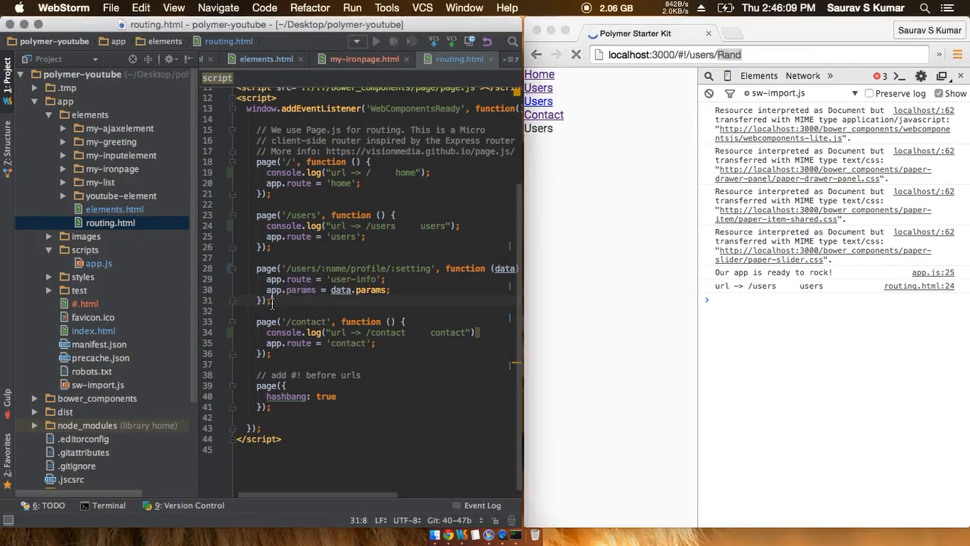
# Add a page('/users/:username') route call below the existing users route.
pyautogui.click(265, 291)
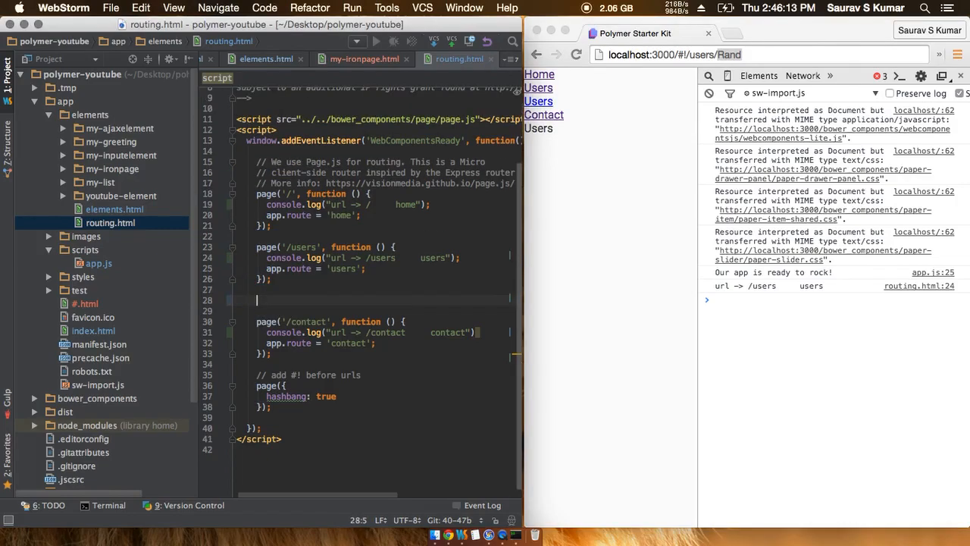
pyautogui.write('page')
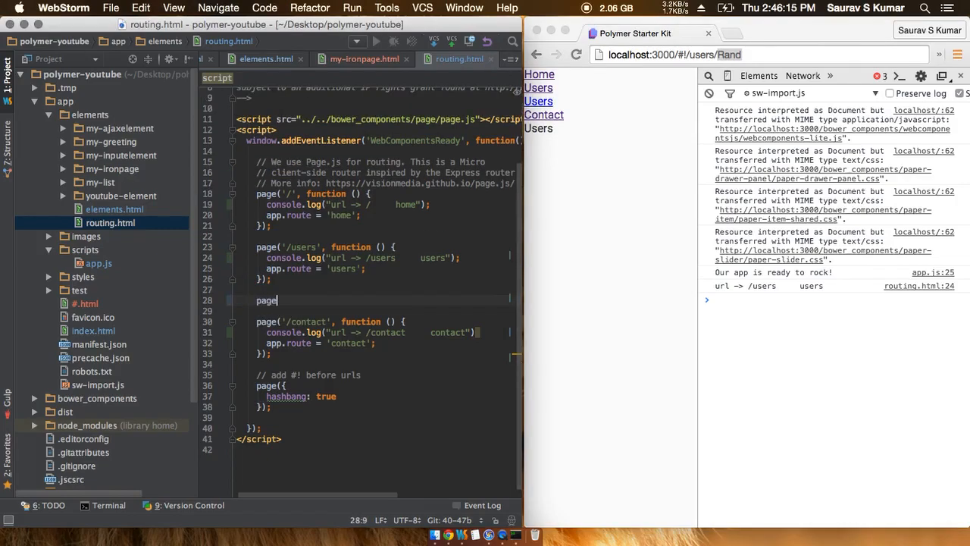
pyautogui.write('()')
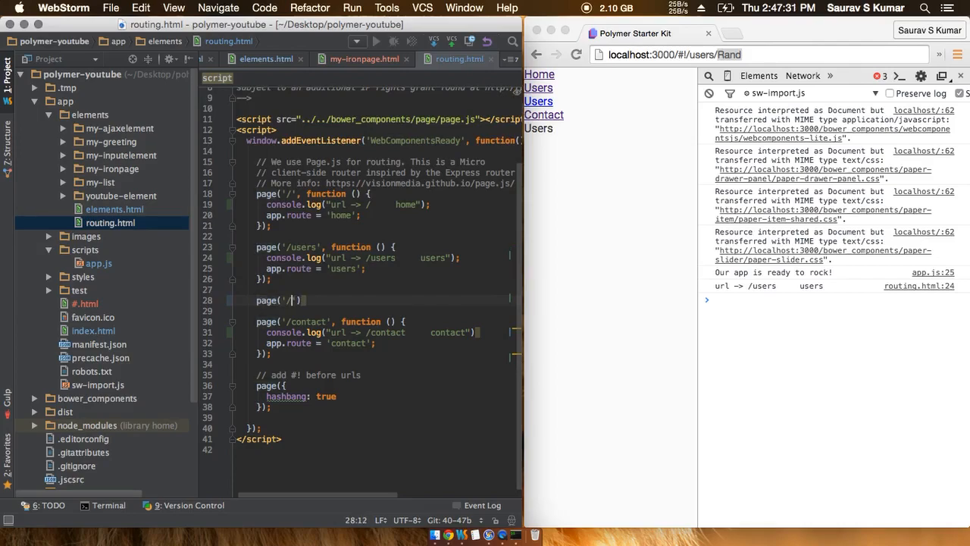
pyautogui.write('users/')
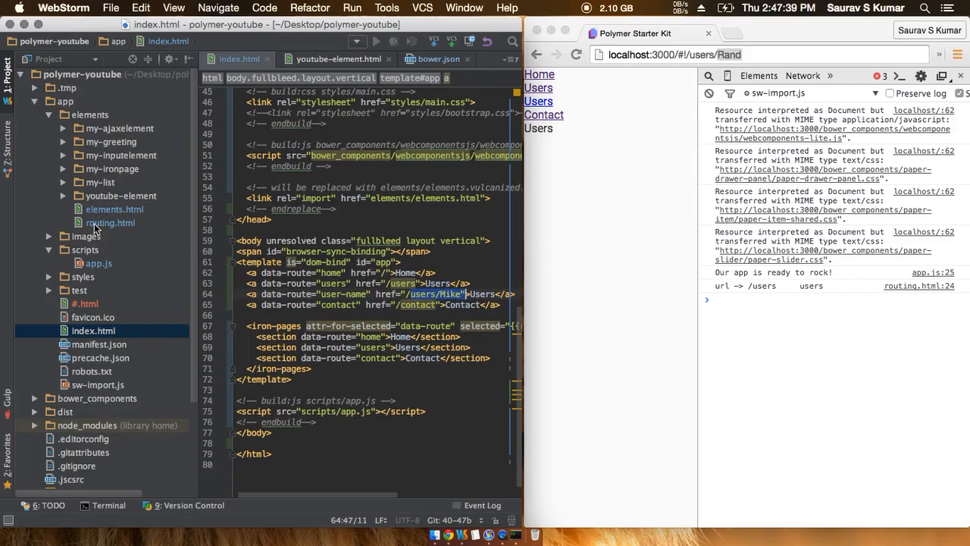
pyautogui.click(110, 221)
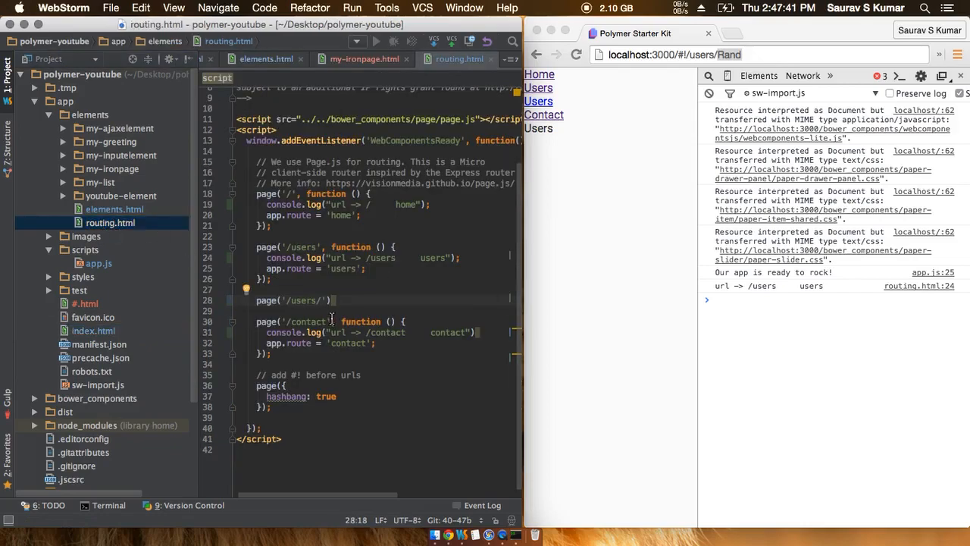
pyautogui.write(':')
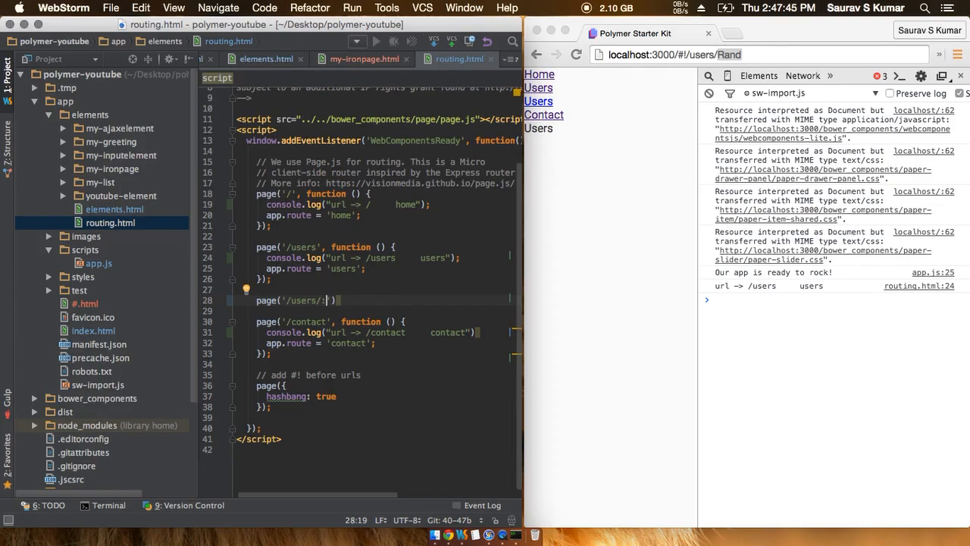
pyautogui.write('u')
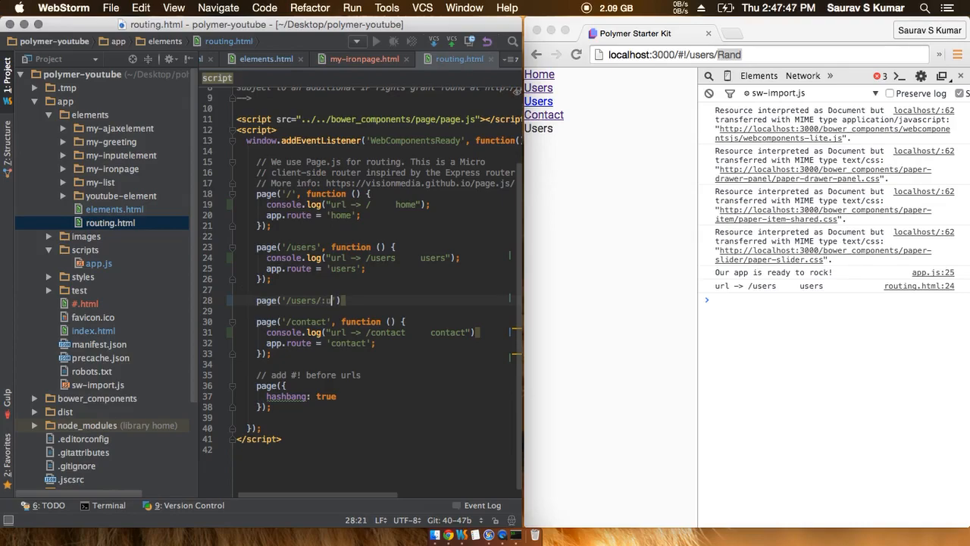
pyautogui.write('sername')
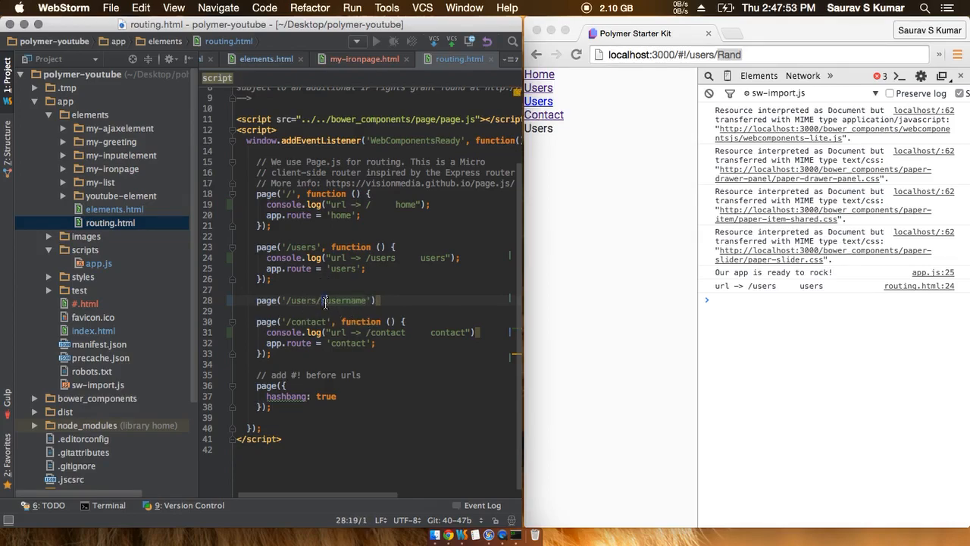
# Position the caret after the route path, ready to add the handler callback.
pyautogui.click(330, 301)
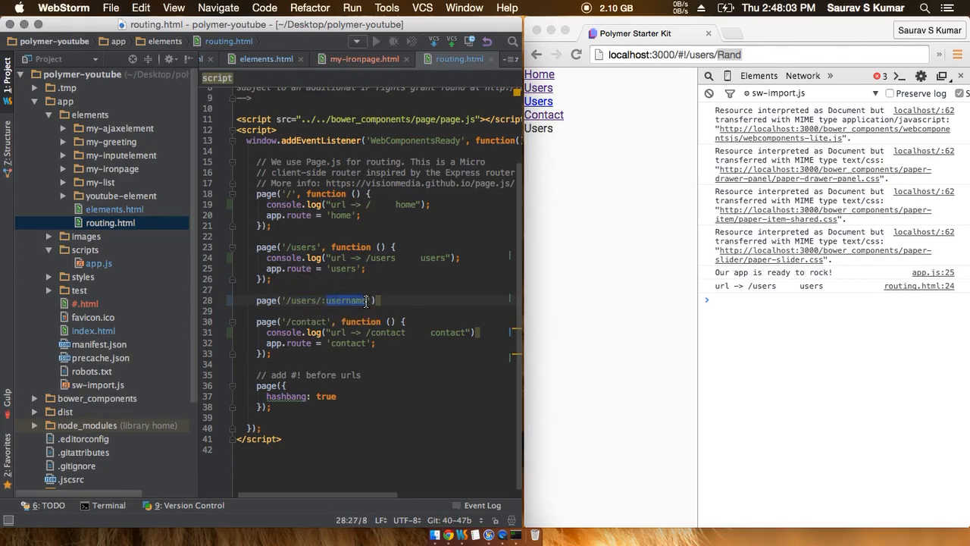
pyautogui.doubleClick(343, 300)
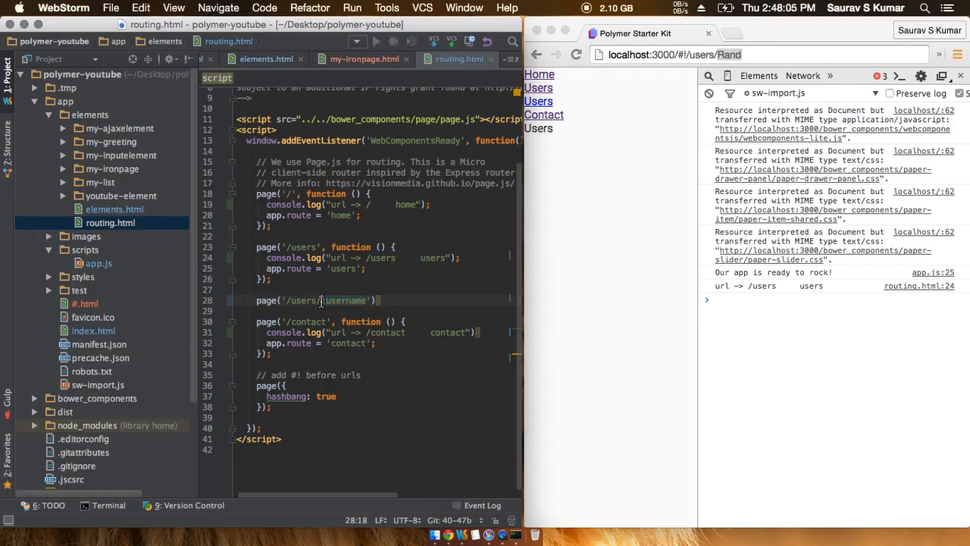
pyautogui.doubleClick(349, 300)
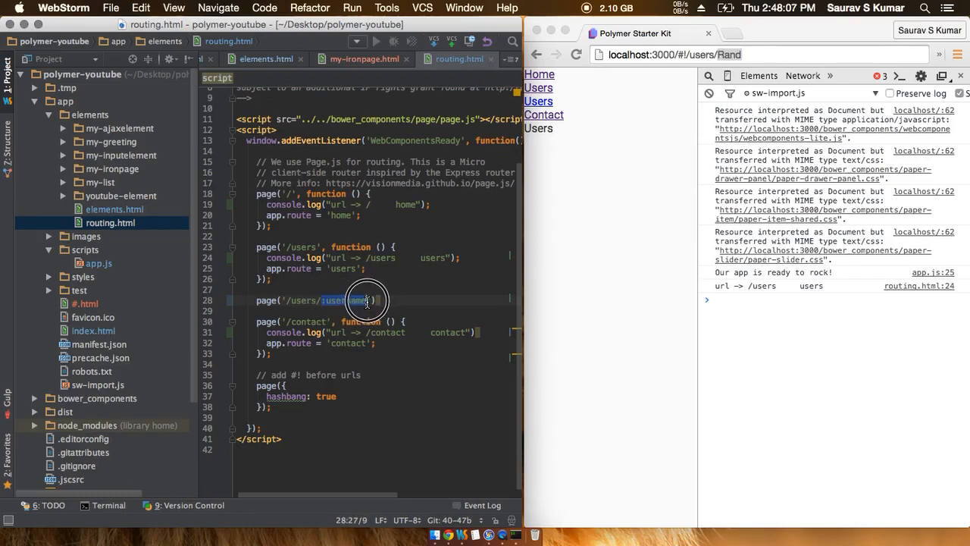
pyautogui.click(346, 300)
pyautogui.write(', ')
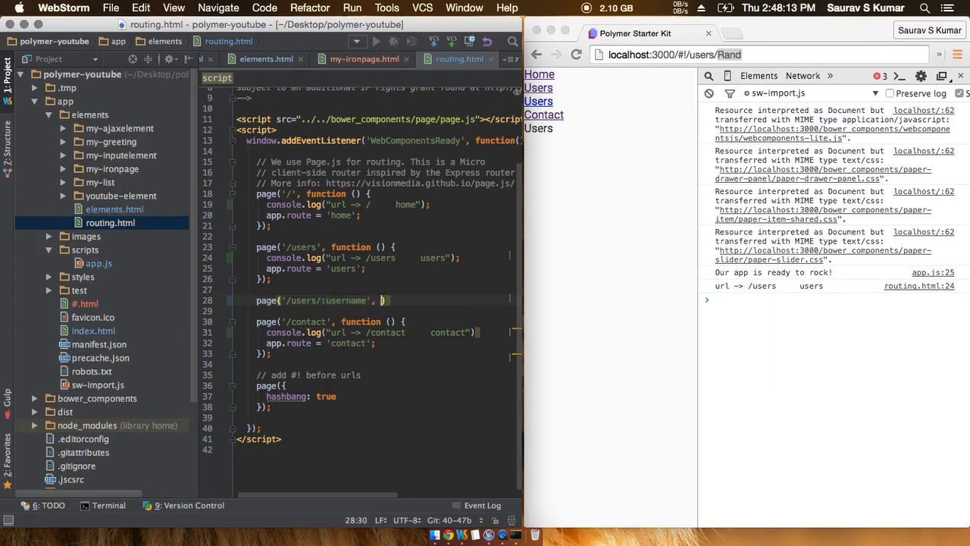
# Start the handler function assigning app.route = 'user-' and remove the stray letter.
pyautogui.write('function (')
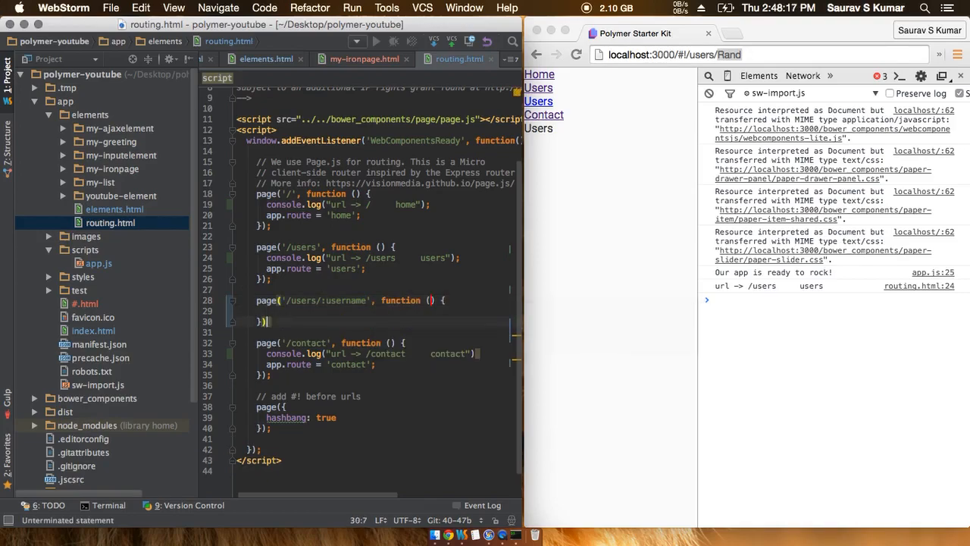
pyautogui.write('app.route=')
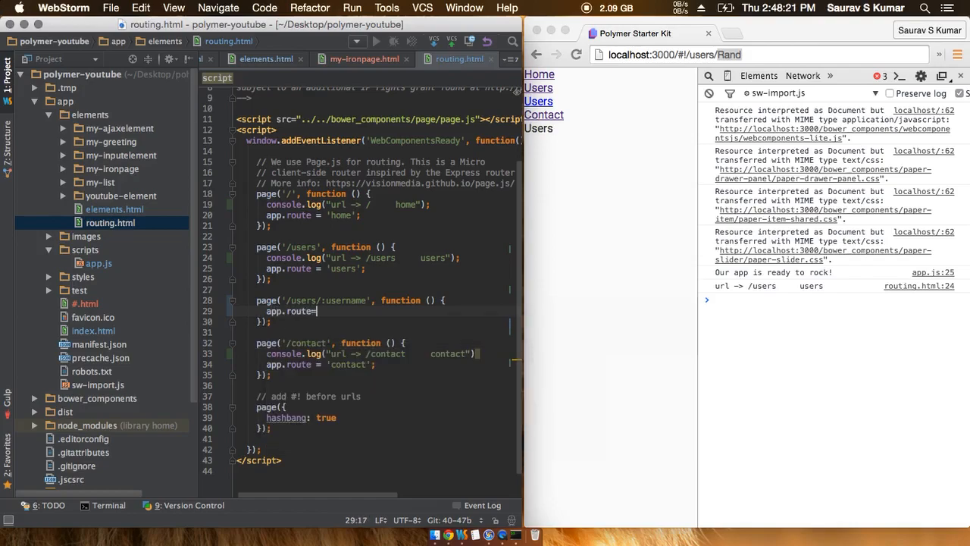
pyautogui.write("'")
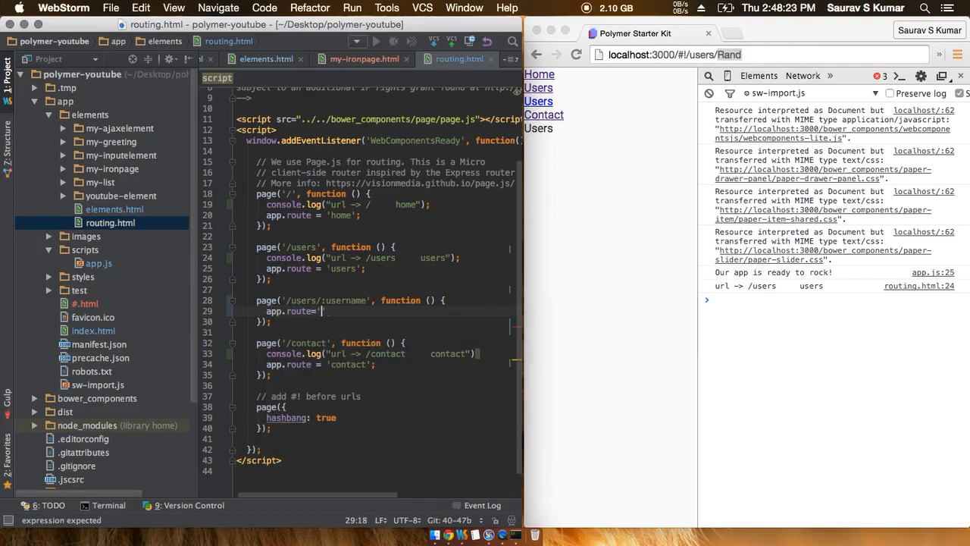
pyautogui.write('user-in')
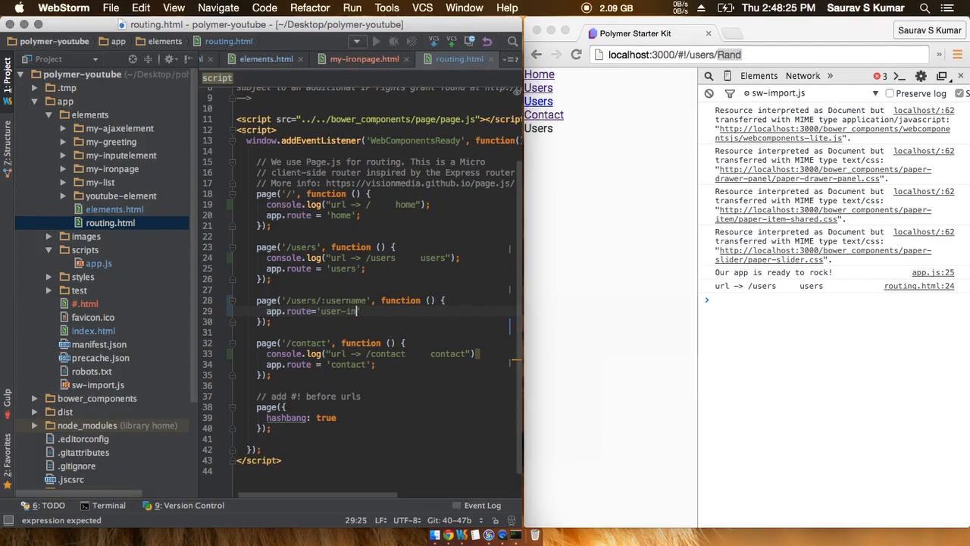
pyautogui.press('Backspace')
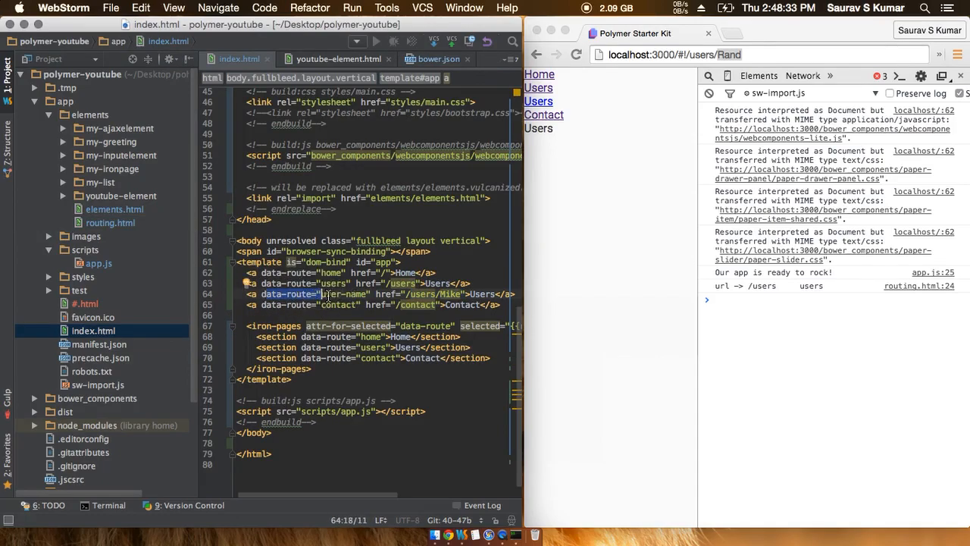
# Complete the handler: app.route = 'user-name'; app.params = data.params;.
pyautogui.doubleClick(330, 294)
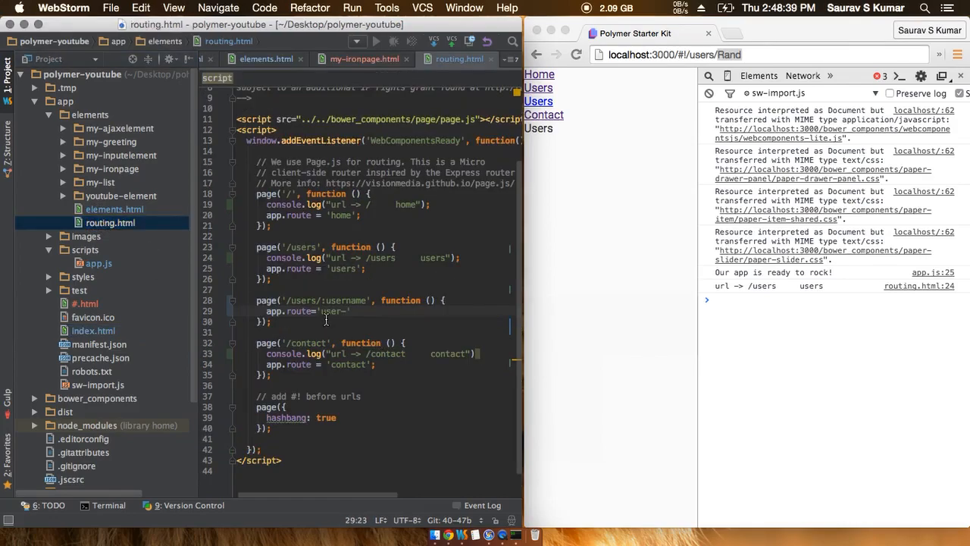
pyautogui.write('name')
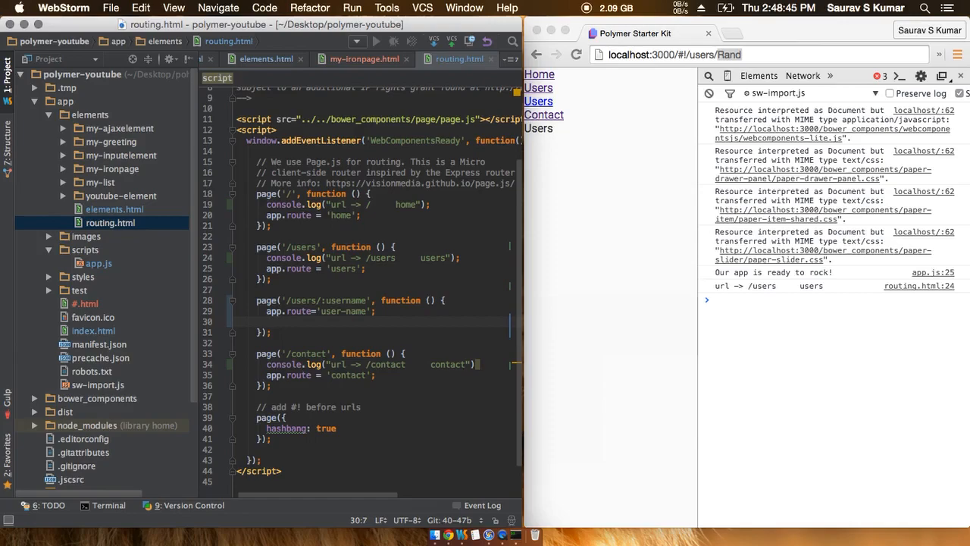
pyautogui.write('app.')
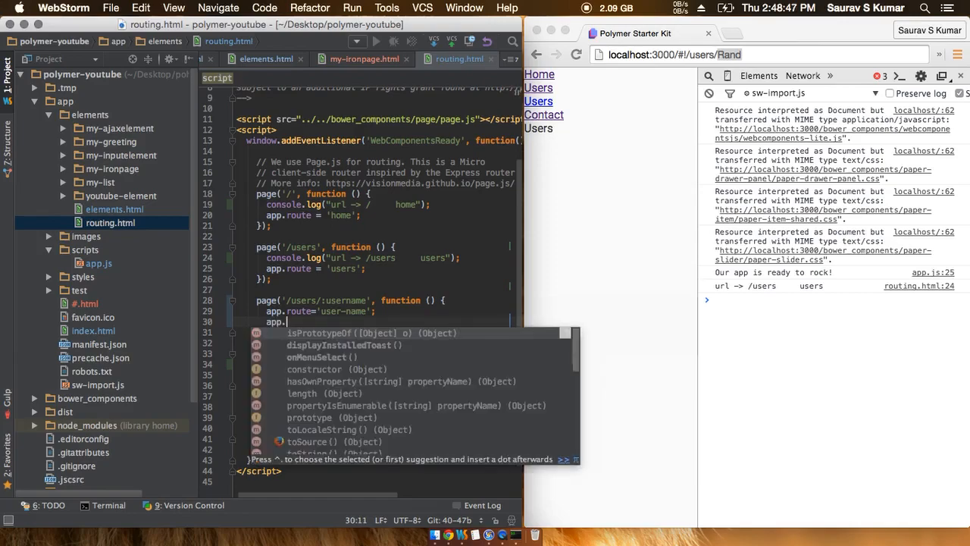
pyautogui.write('par')
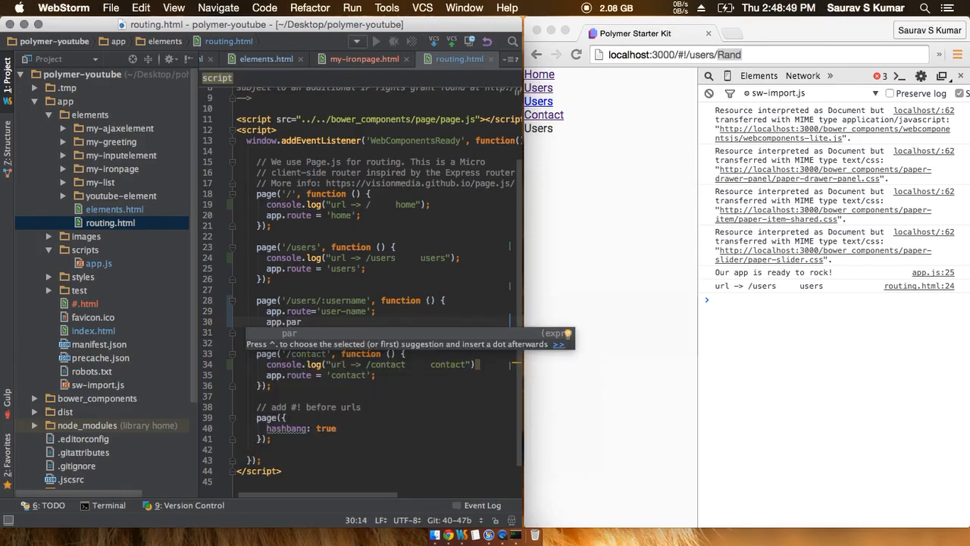
pyautogui.write('ms =')
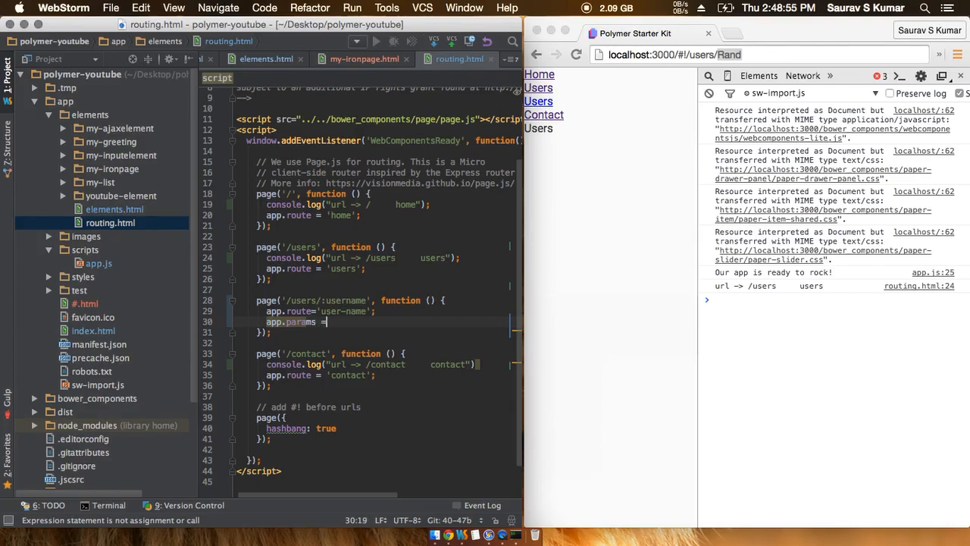
pyautogui.write('dt')
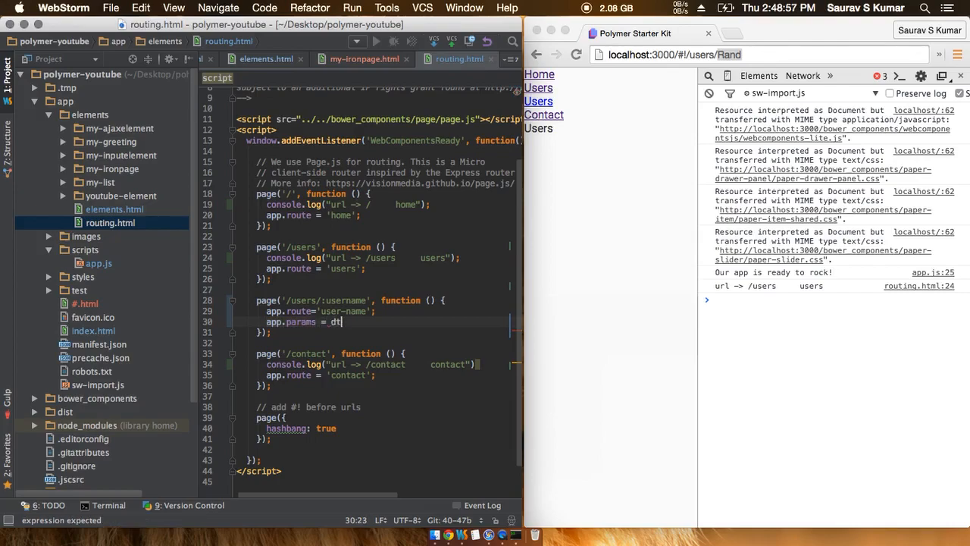
pyautogui.write('ata.p')
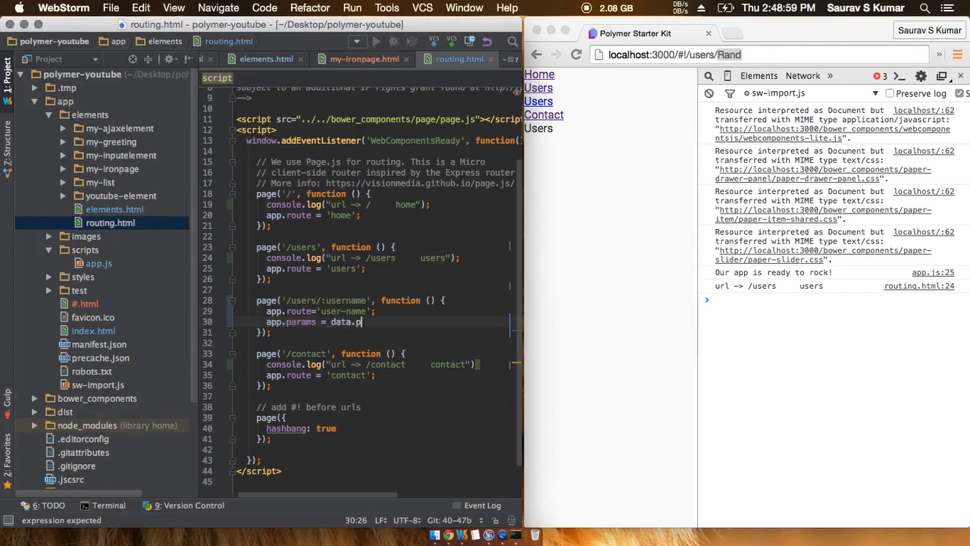
pyautogui.write('arams;')
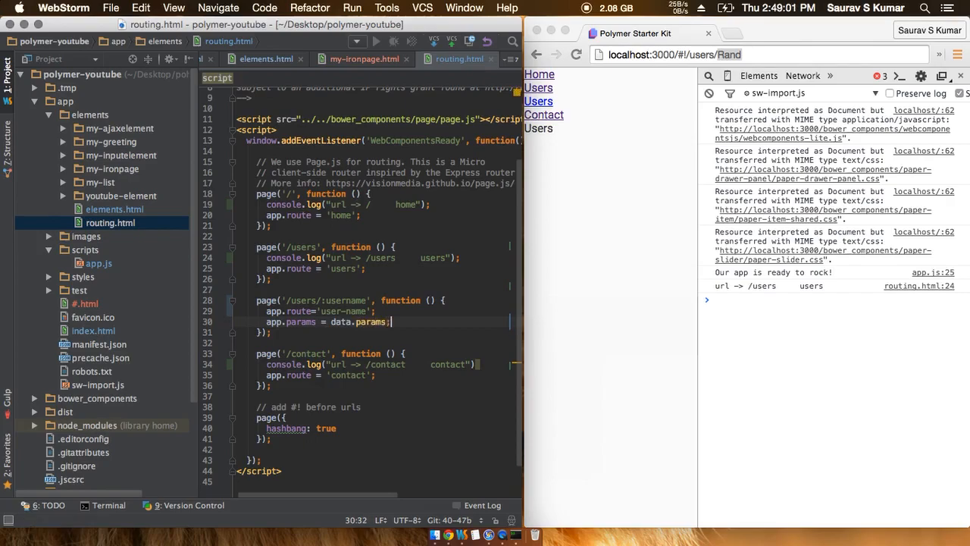
pyautogui.moveTo(325, 304)
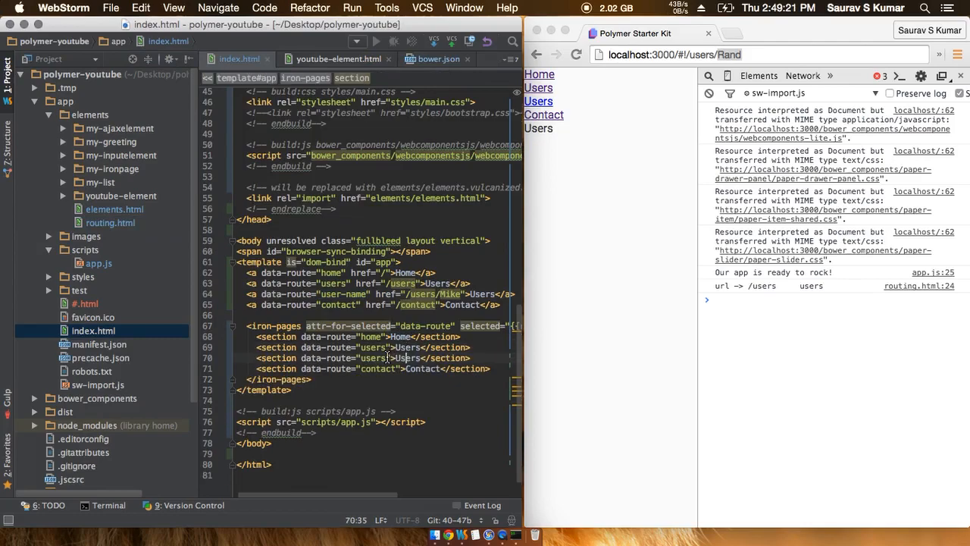
# Add the users-name section showing User <b>{{params.username}}</b> and rename the link to Users Name.
pyautogui.write('-name')
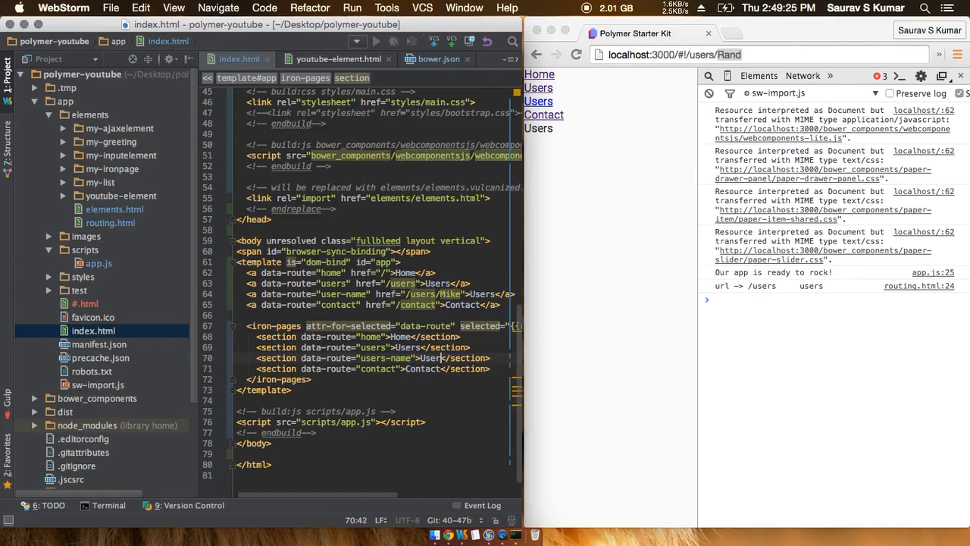
pyautogui.write('User')
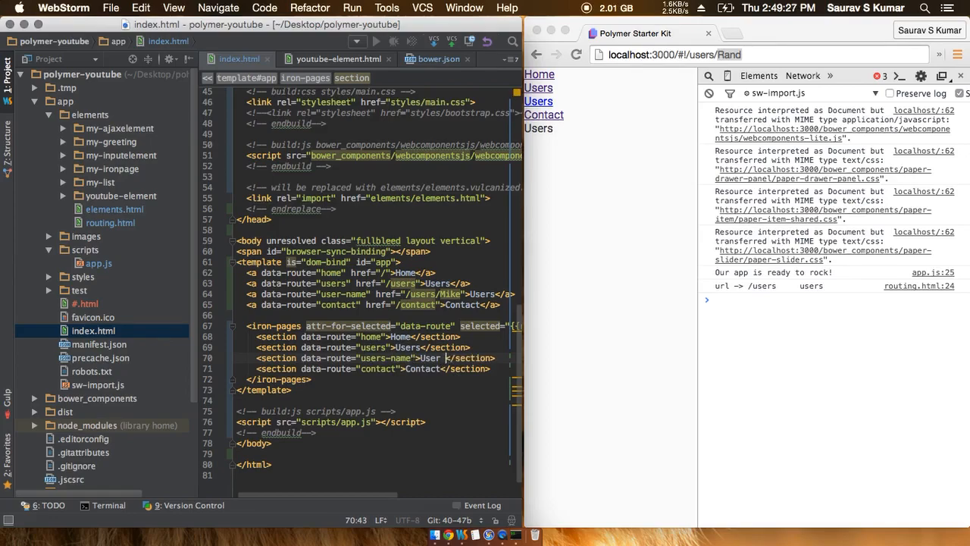
pyautogui.write('b></b>')
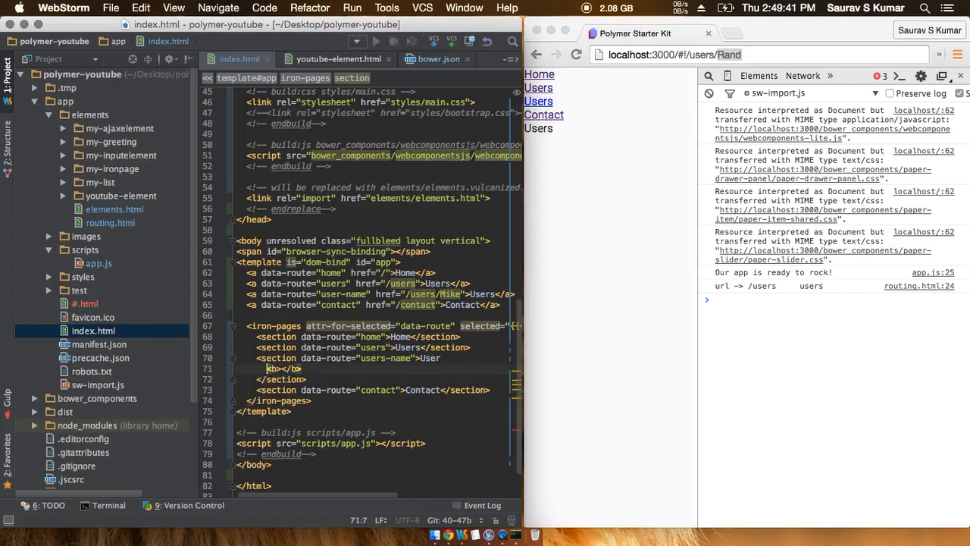
pyautogui.write('{{}}')
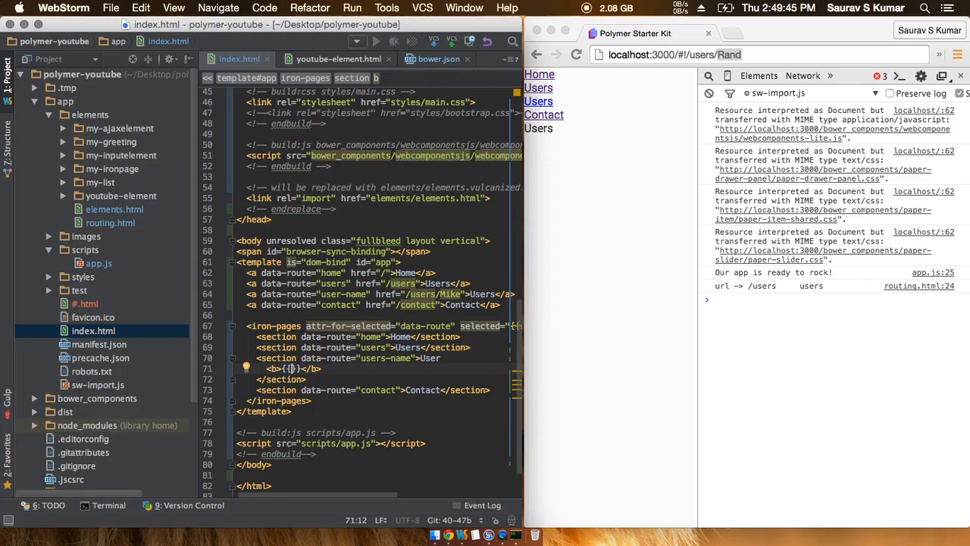
pyautogui.write('para')
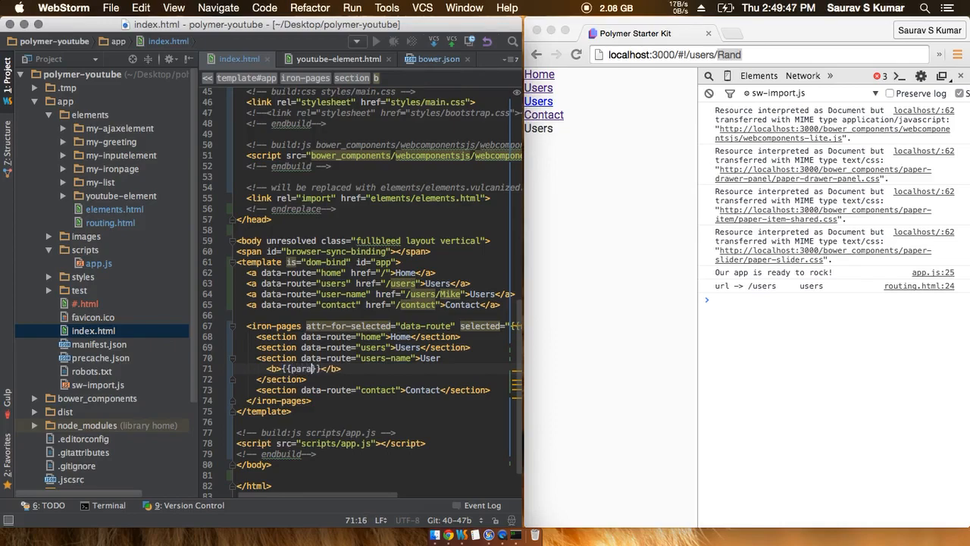
pyautogui.write('params.username')
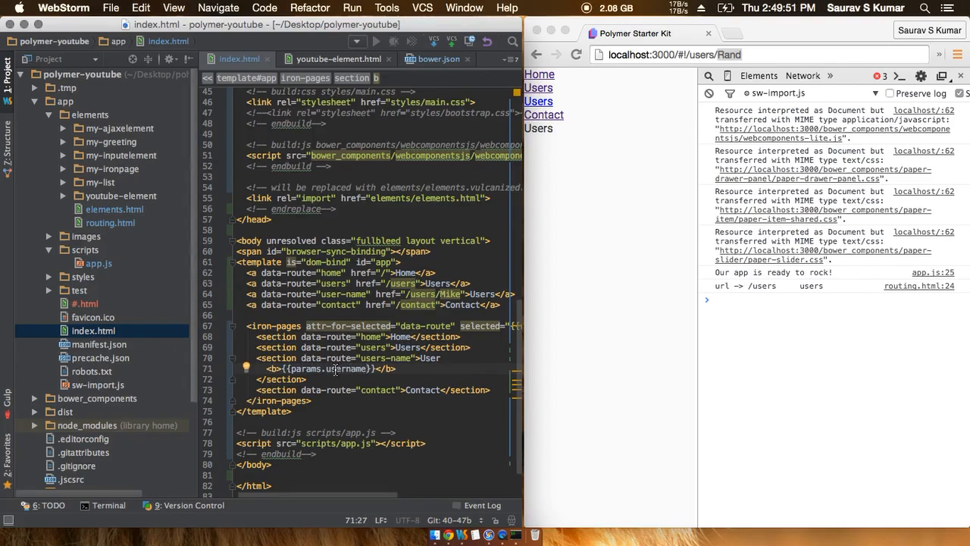
pyautogui.doubleClick(345, 370)
pyautogui.write(' Name')
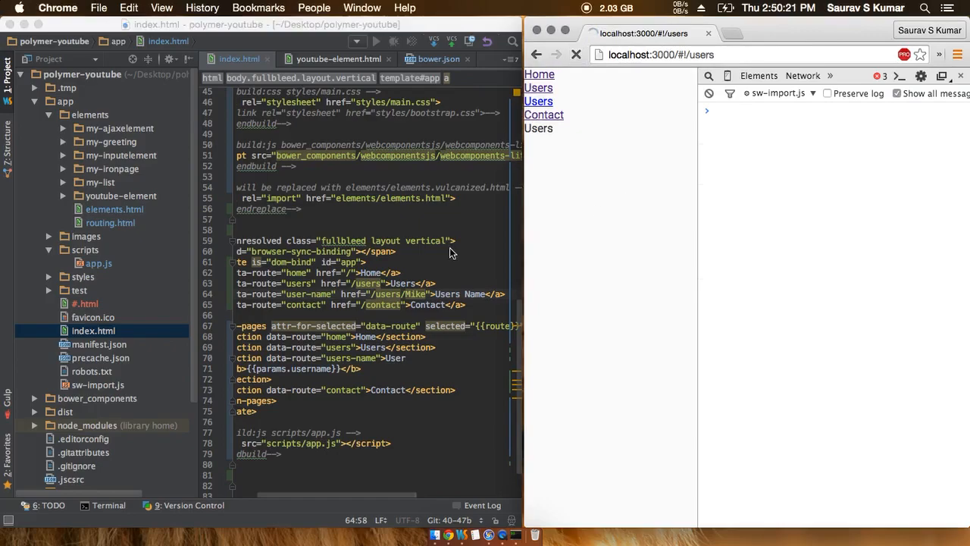
# Reload the app, follow the Users Name link, note the 'data is not defined' error, and return to WebStorm.
pyautogui.click(371, 251)
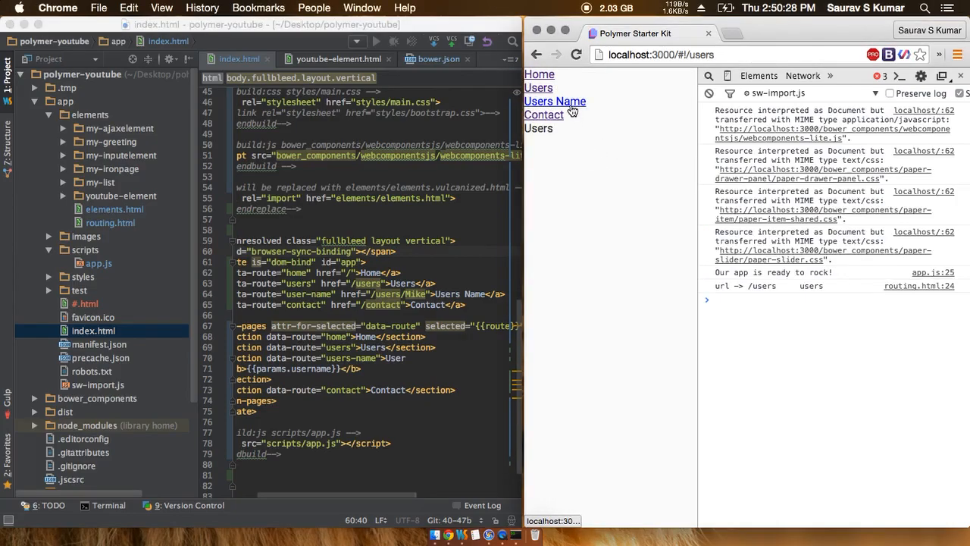
pyautogui.click(555, 100)
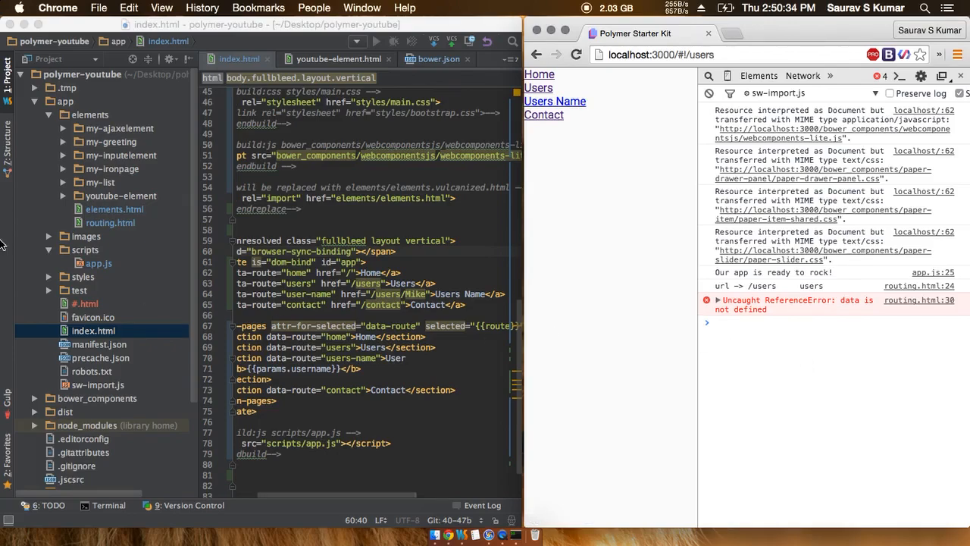
pyautogui.click(109, 222)
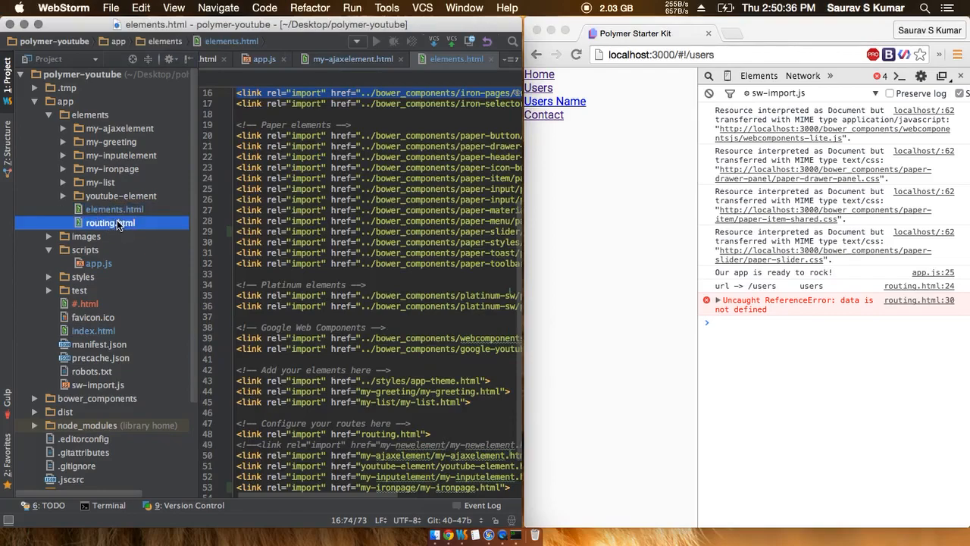
# Give the /users/username route callback a data parameter in routing.html, then return to index.html.
pyautogui.click(109, 222)
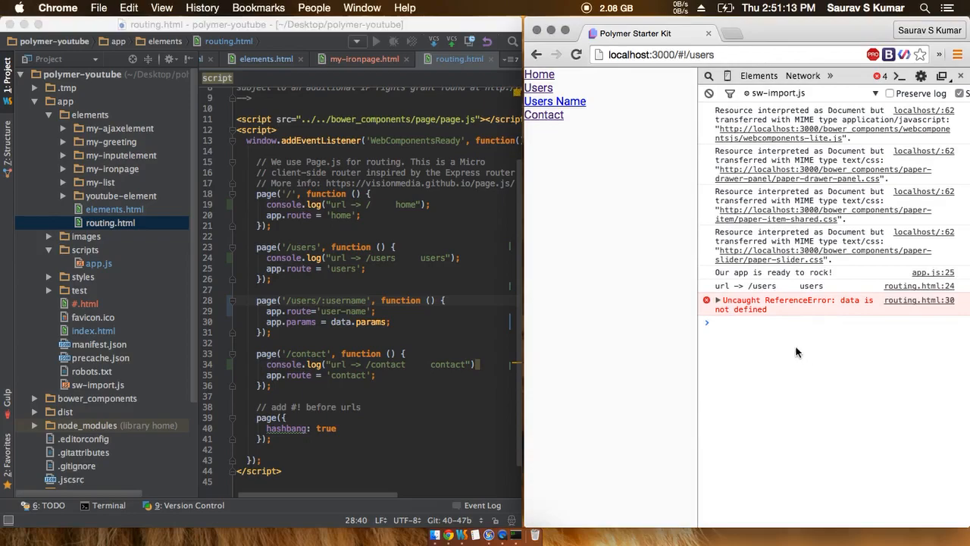
pyautogui.moveTo(807, 309)
pyautogui.write('dt')
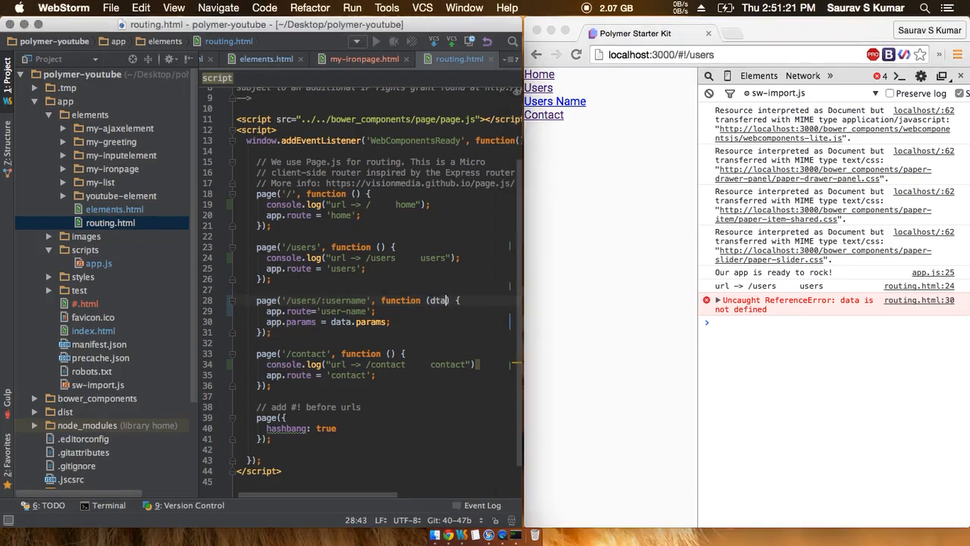
pyautogui.write('a')
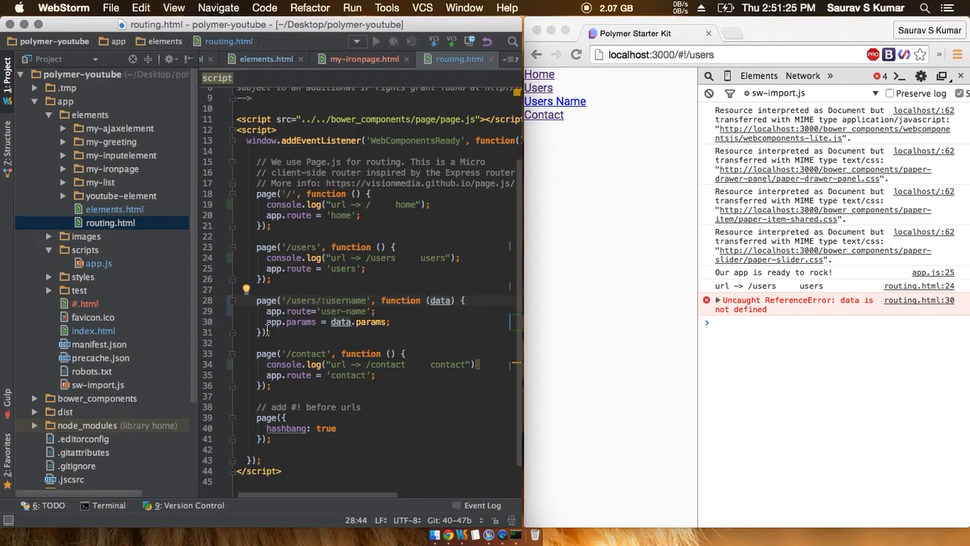
pyautogui.doubleClick(343, 300)
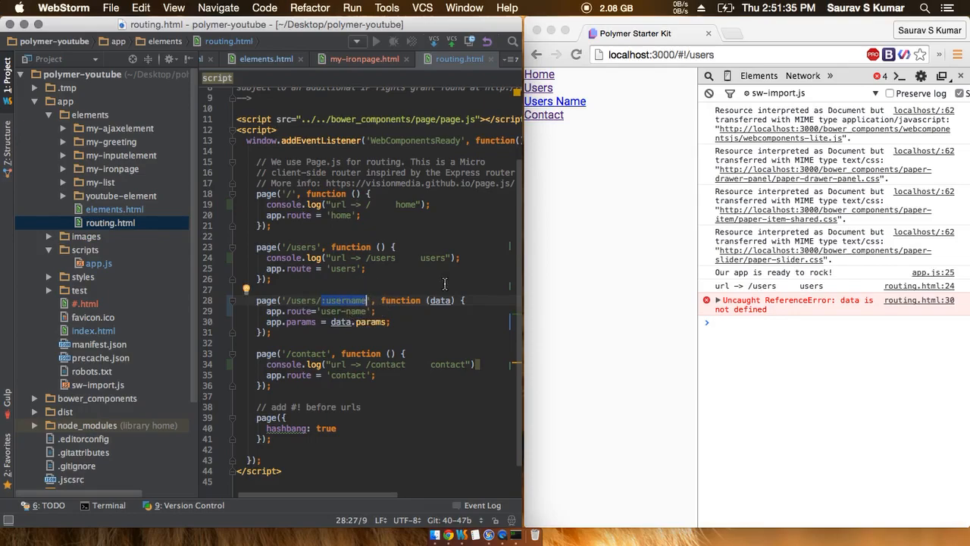
pyautogui.moveTo(433, 301)
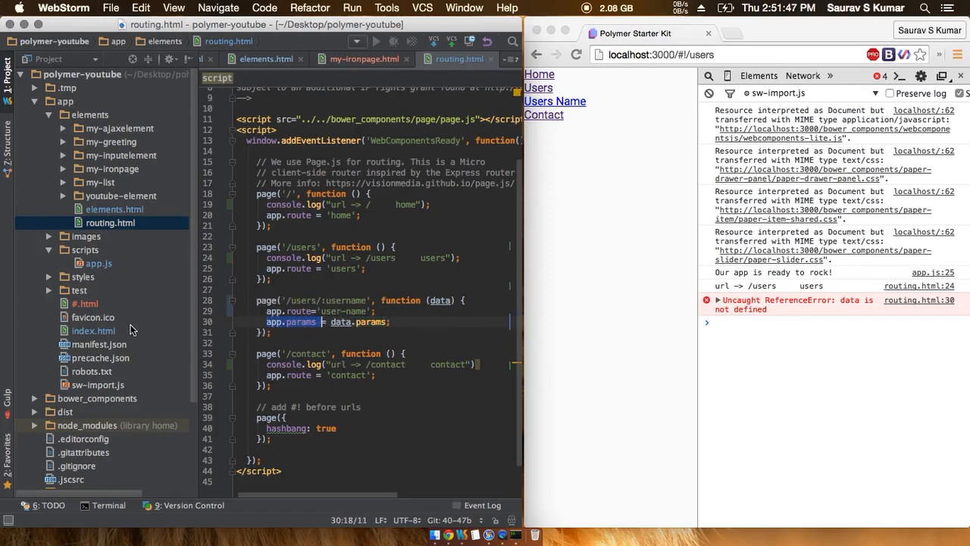
pyautogui.click(93, 330)
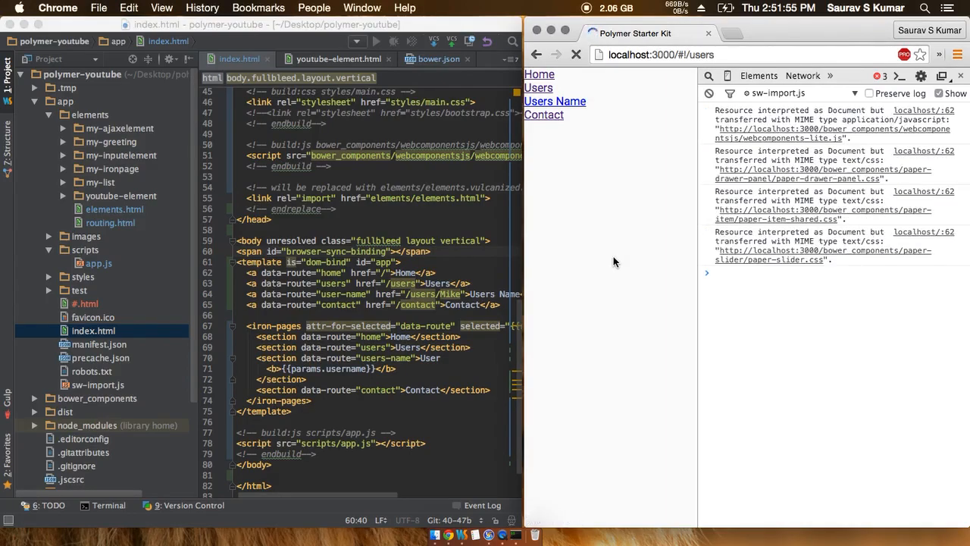
# Navigate Users, Contact, Users, then Users Name for Mike and confirm the console shows no error.
pyautogui.click(539, 87)
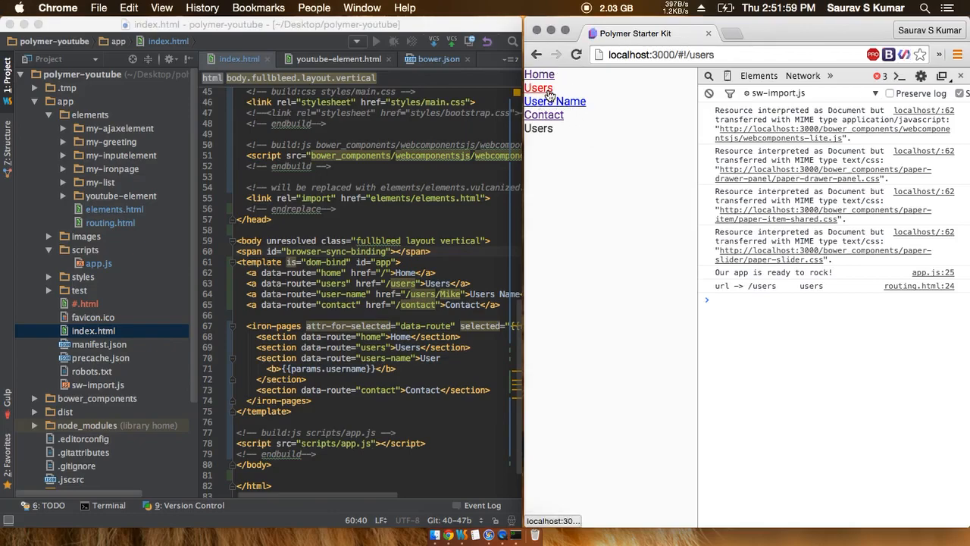
pyautogui.click(543, 116)
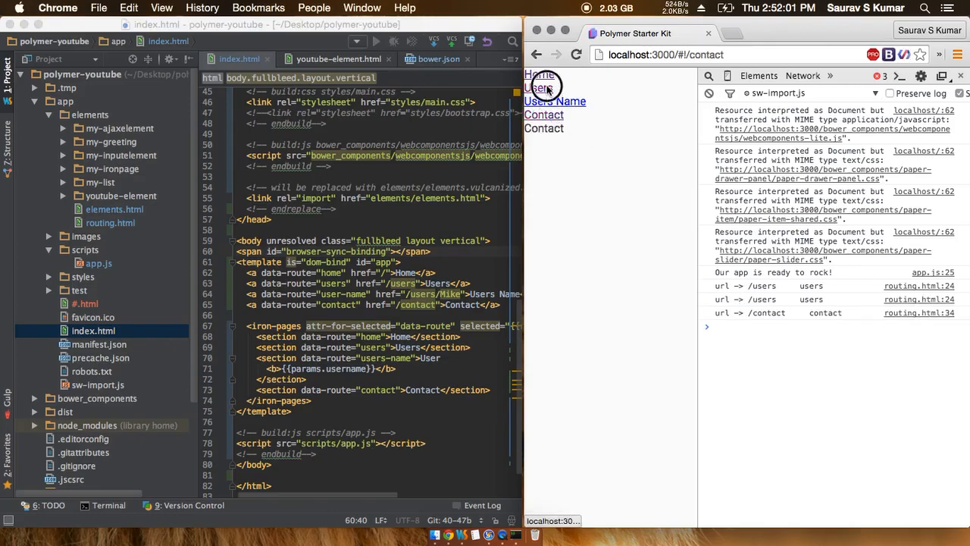
pyautogui.click(538, 86)
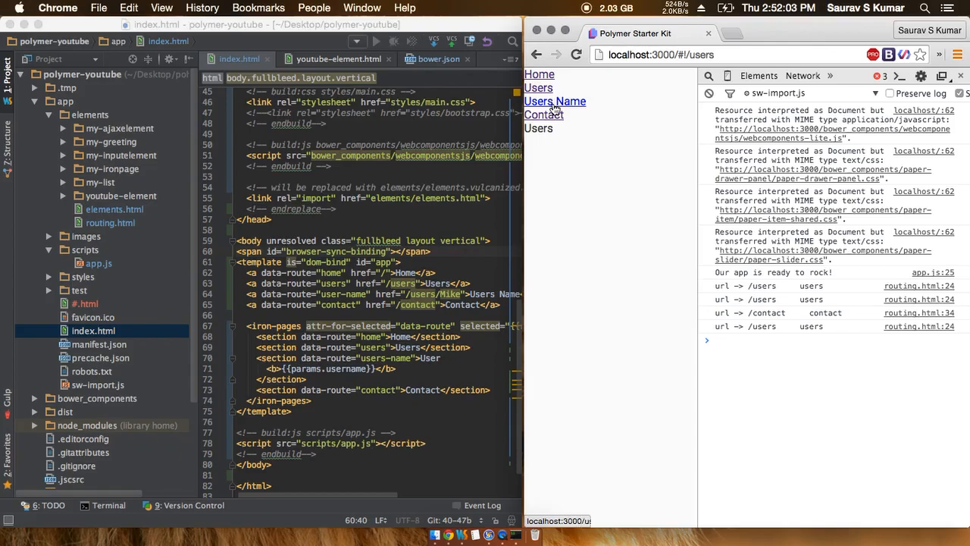
pyautogui.click(555, 100)
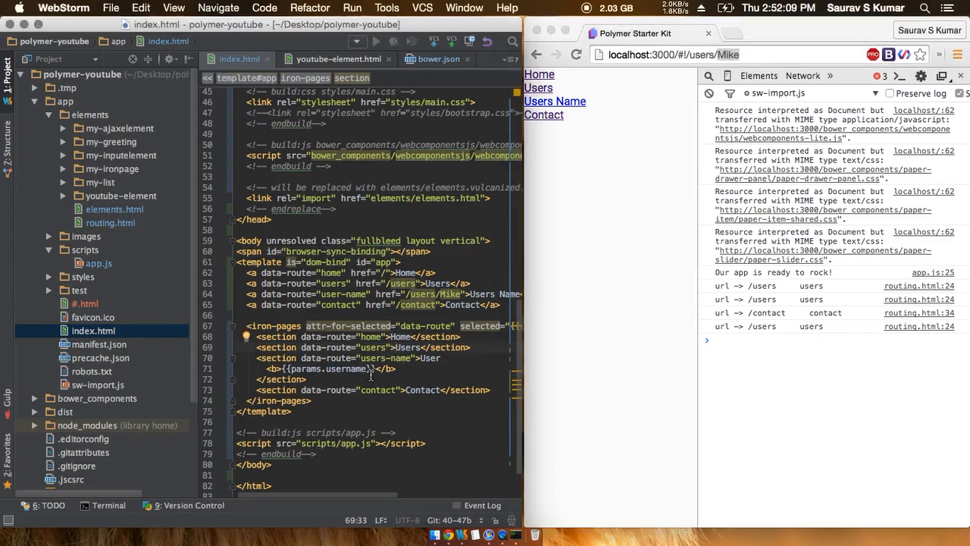
pyautogui.moveTo(121, 285)
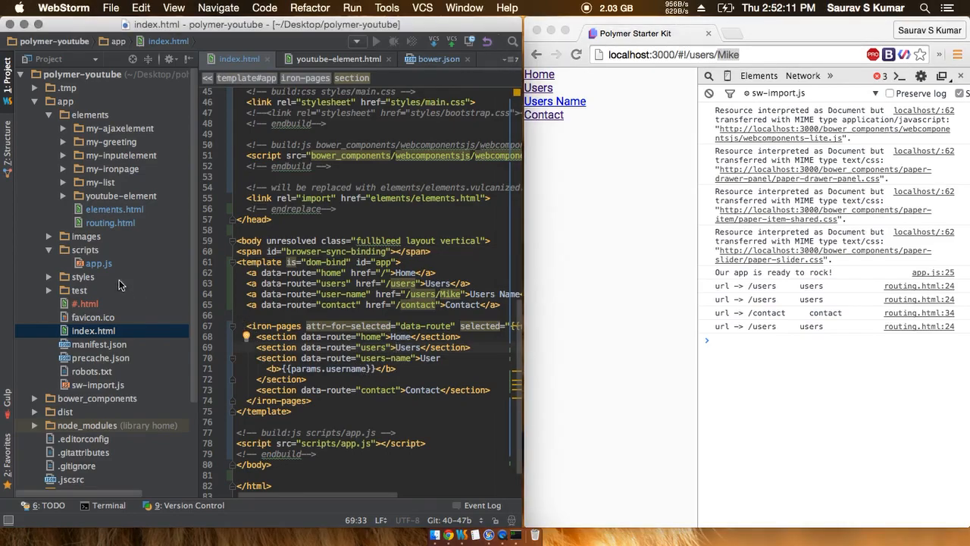
# Change the route path in routing.html to '/users/:username' so the User section shows Mike.
pyautogui.click(111, 221)
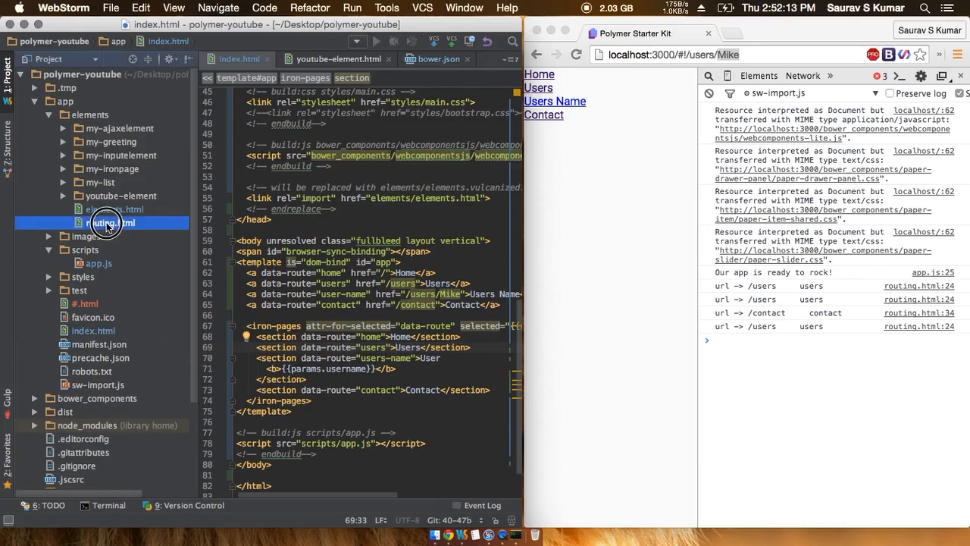
pyautogui.click(113, 221)
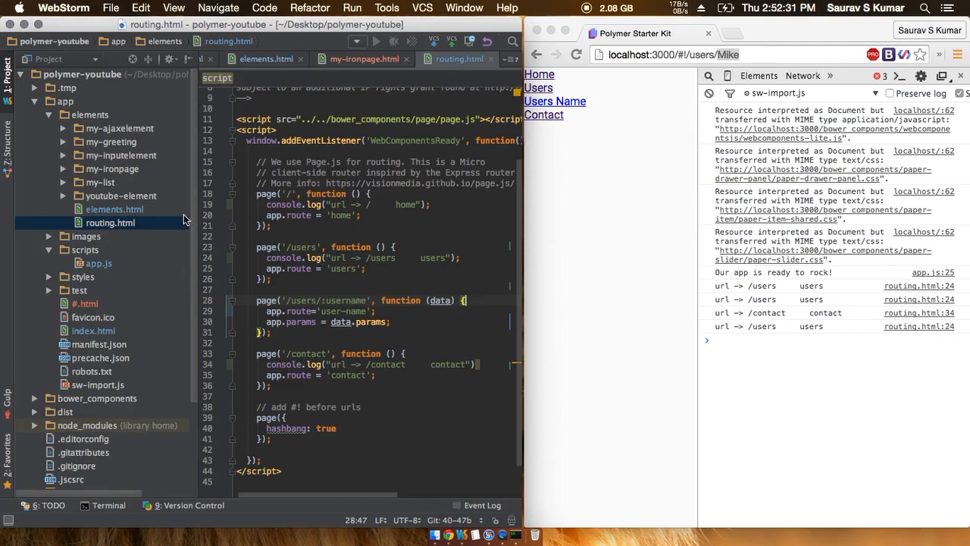
pyautogui.click(94, 330)
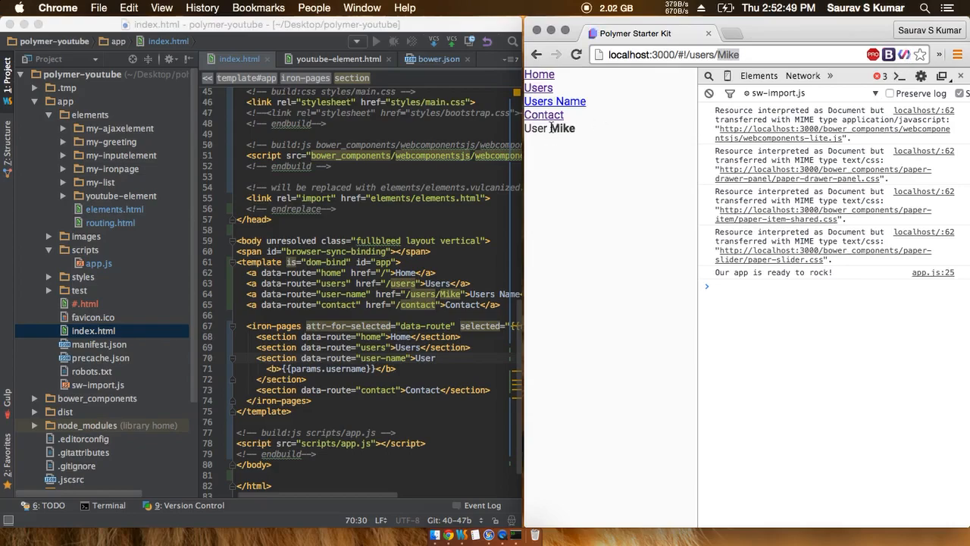
# Select the bold name Mike, then edit the address to /users/Rob so the page shows User Rob.
pyautogui.doubleClick(562, 128)
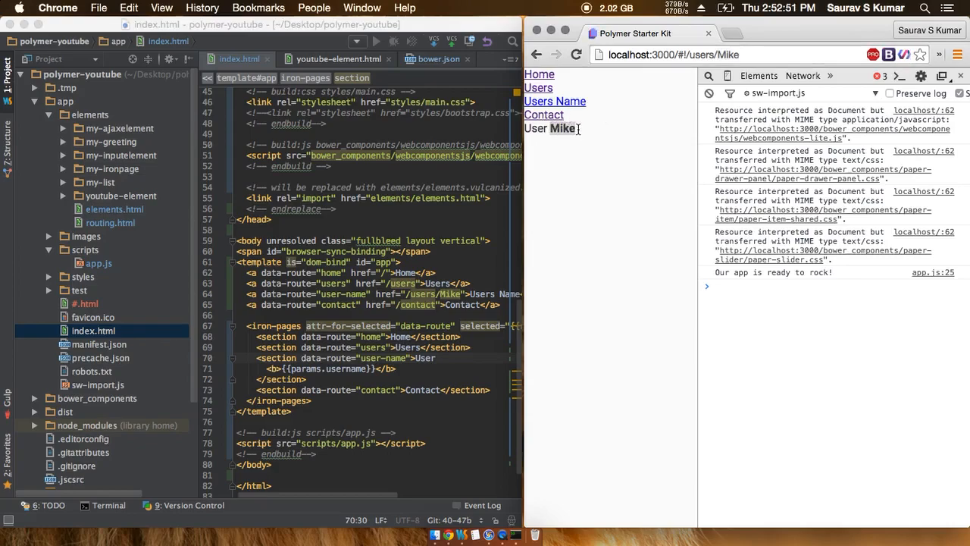
pyautogui.click(751, 54)
pyautogui.write('Rob')
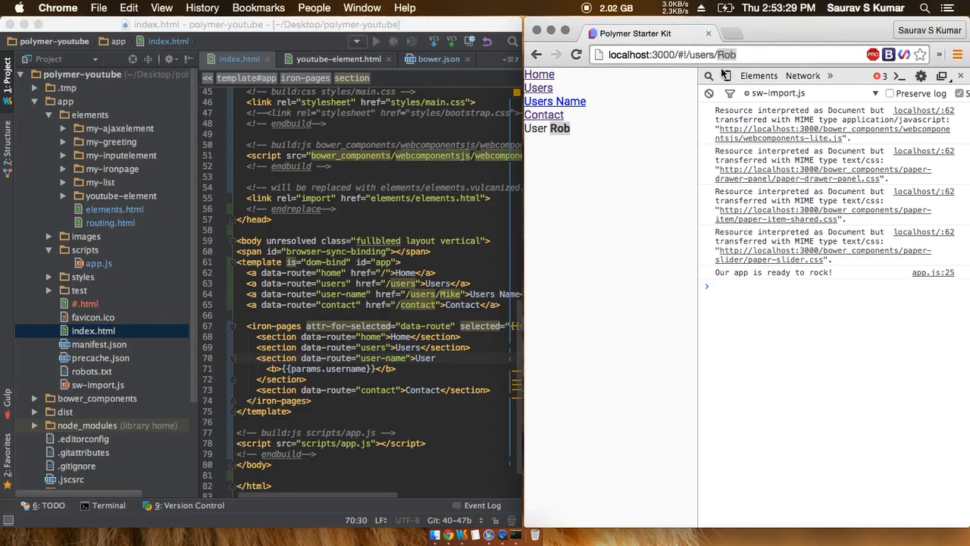
pyautogui.moveTo(725, 76)
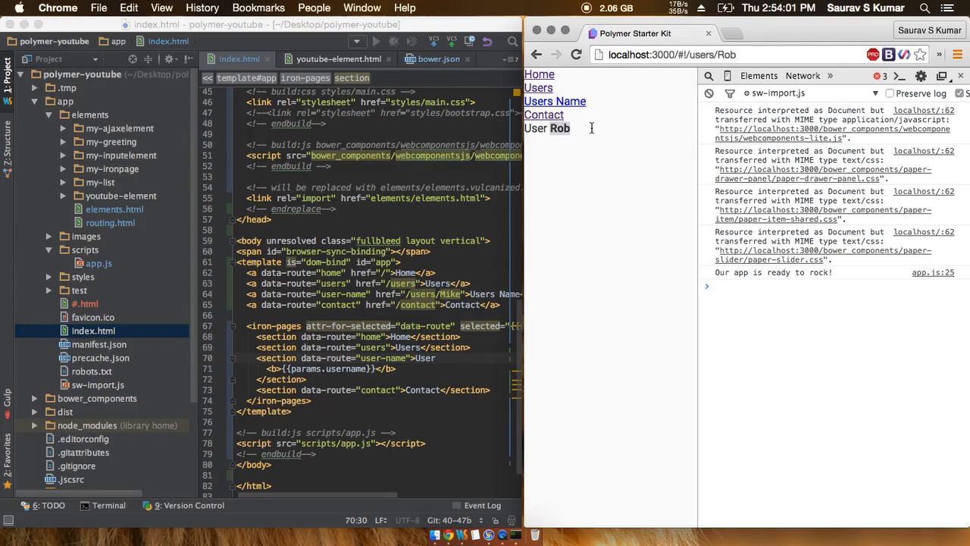
pyautogui.click(670, 55)
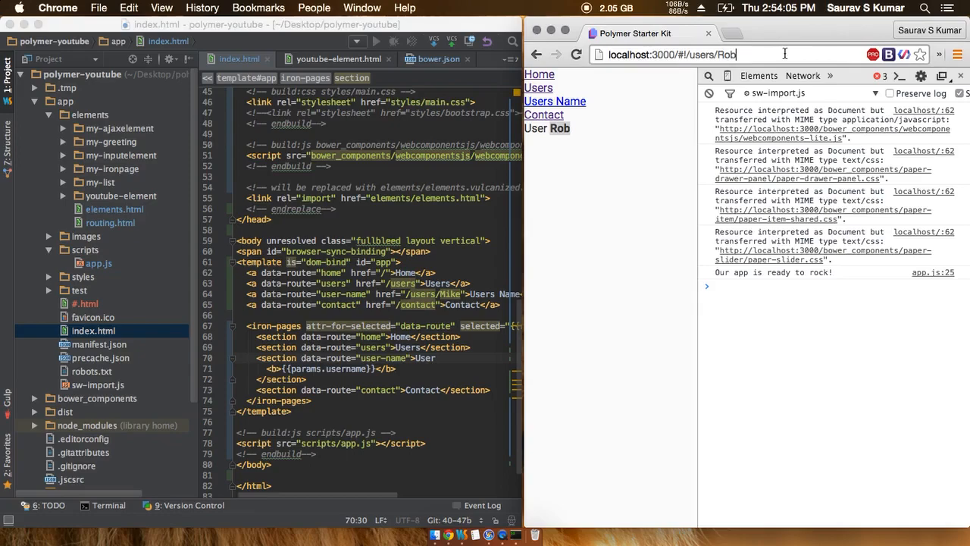
# Append a sub-path after /users/Rob in the address and select the name Rob within the URL.
pyautogui.write('.')
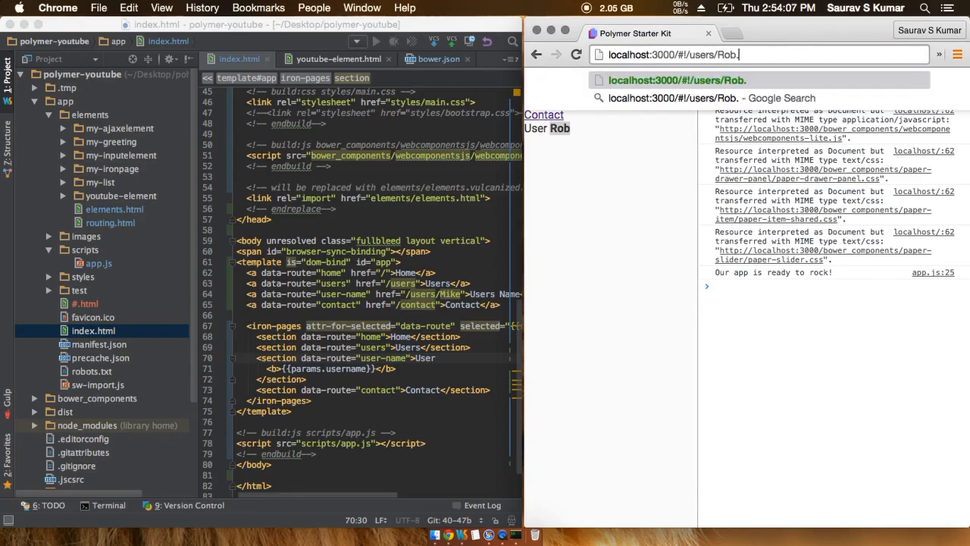
pyautogui.write('/')
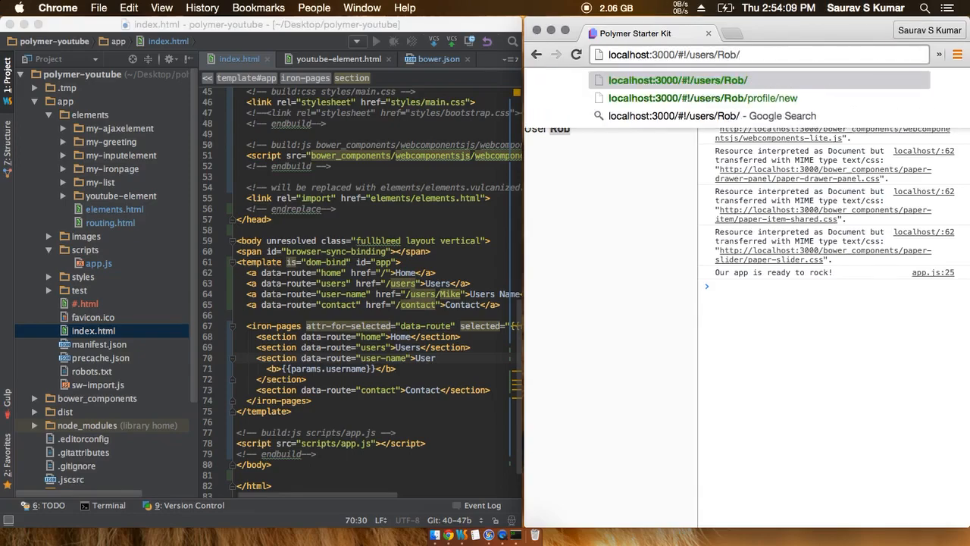
pyautogui.write('profil')
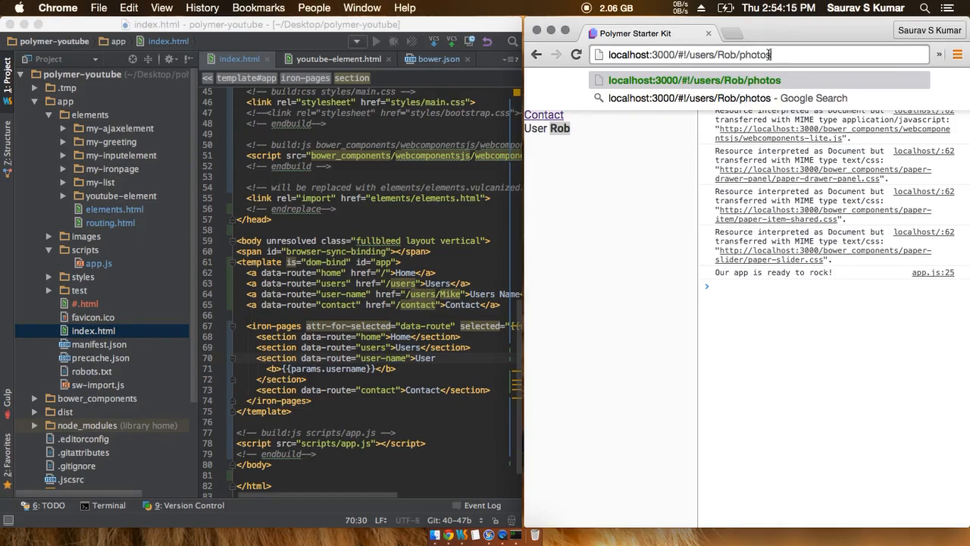
pyautogui.doubleClick(731, 54)
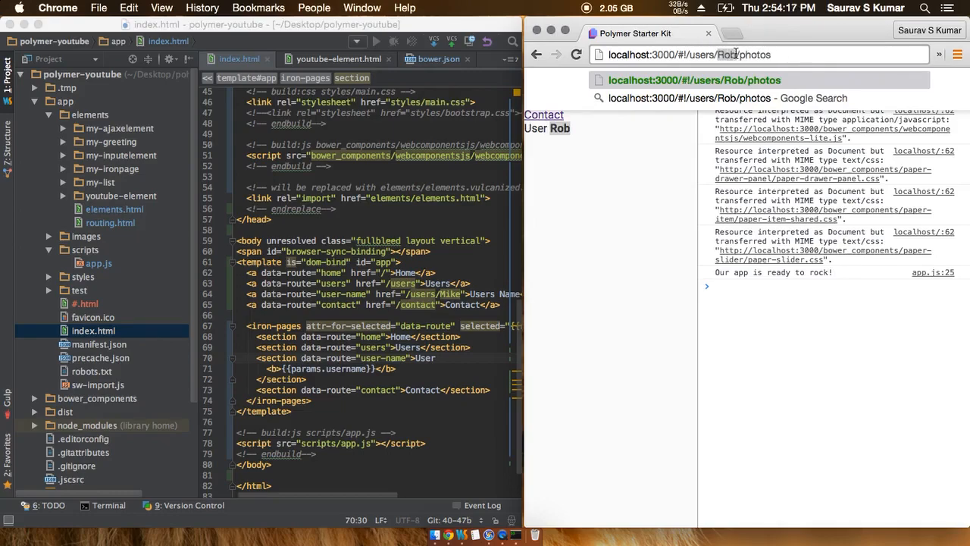